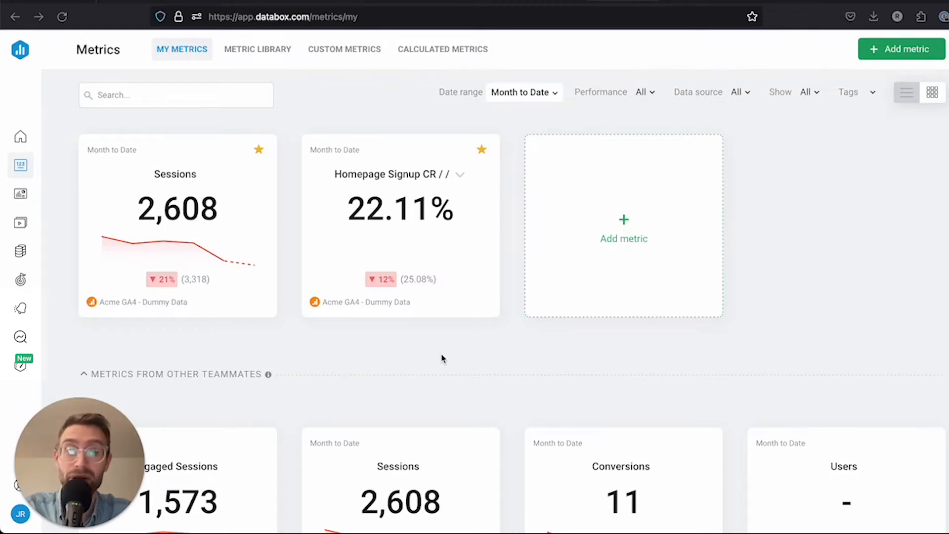
pyautogui.moveTo(405, 350)
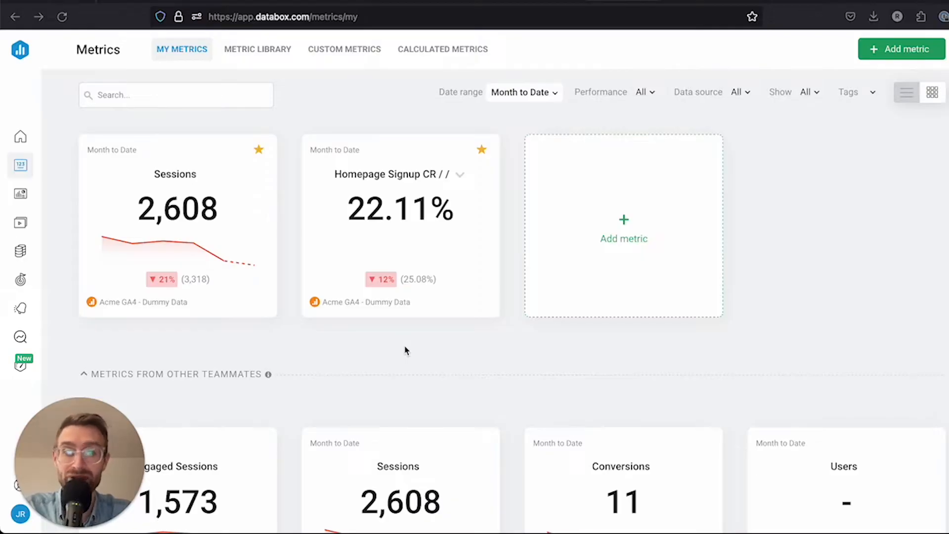
pyautogui.moveTo(382, 321)
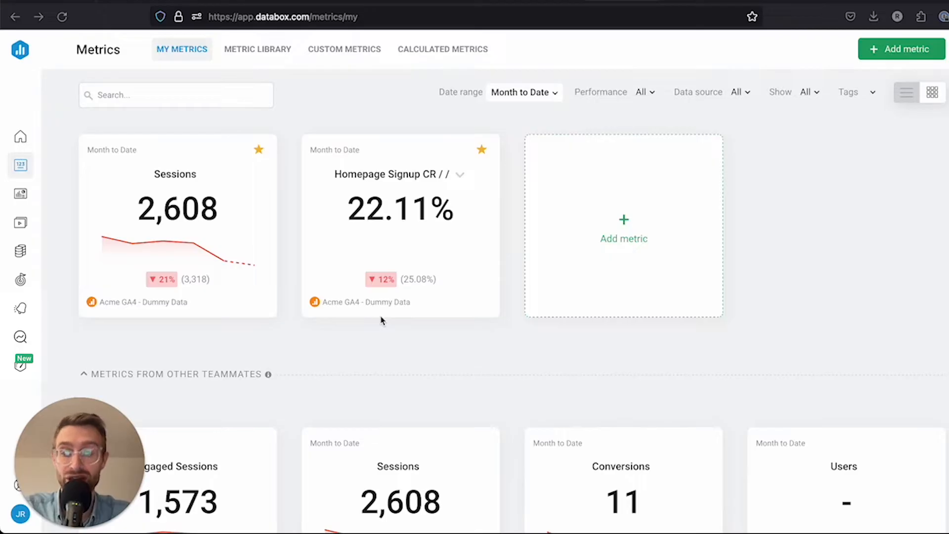
pyautogui.moveTo(77, 165)
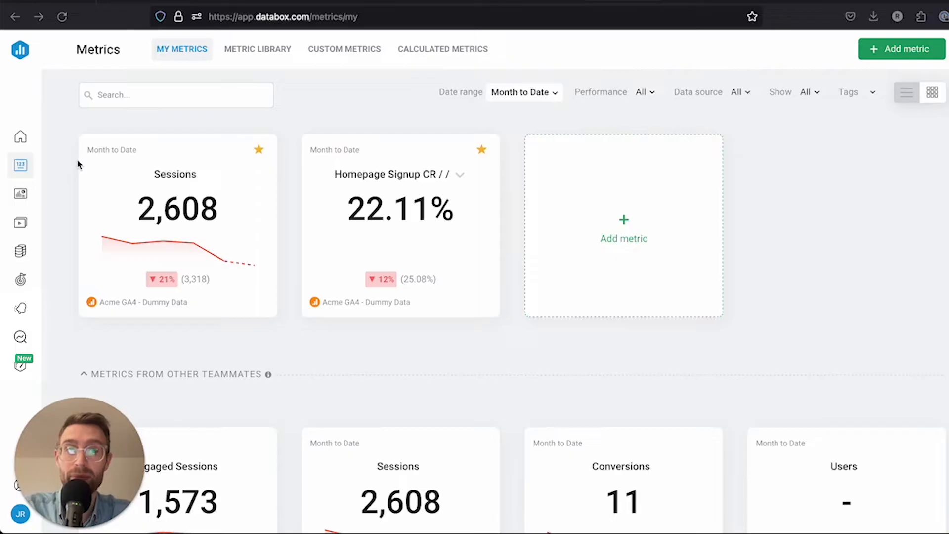
pyautogui.moveTo(20, 194)
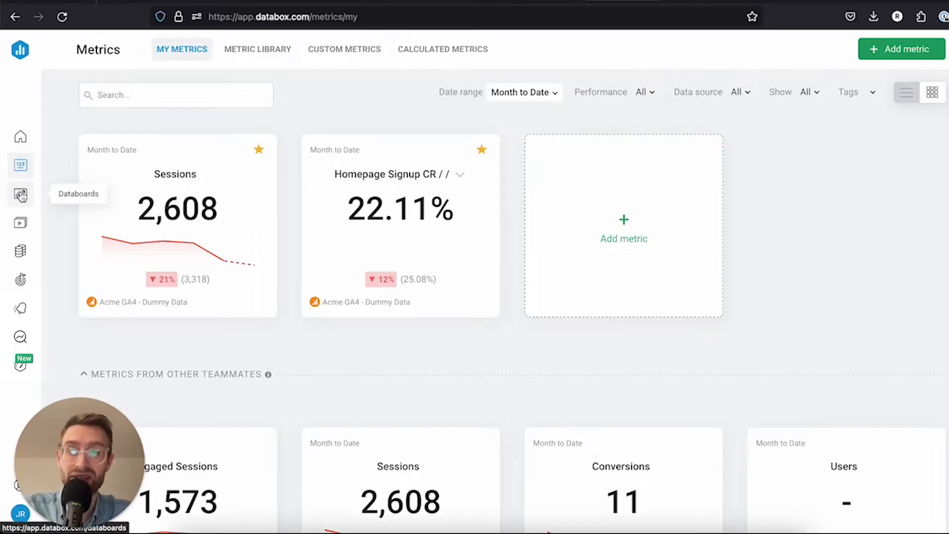
# - Bring up the account's list of existing Databoards from the left sidebar
pyautogui.click(19, 195)
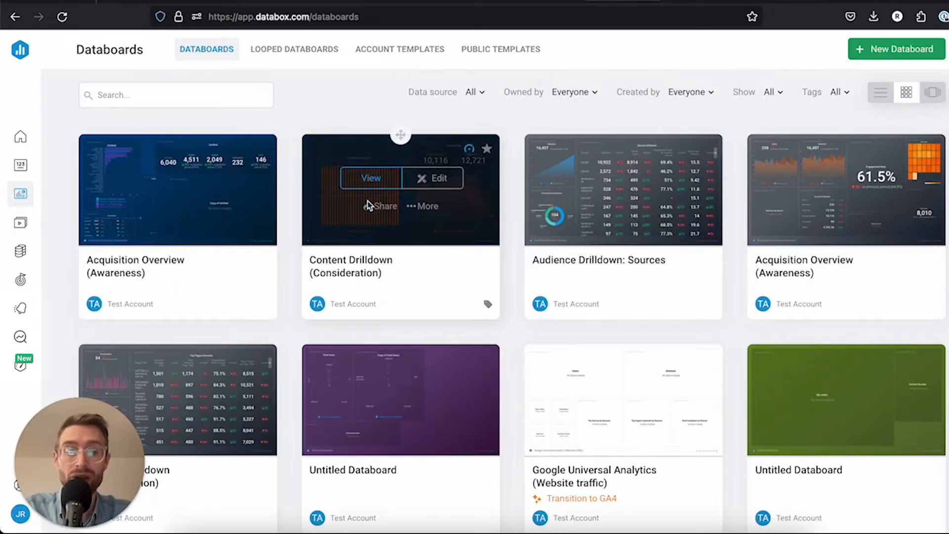
pyautogui.moveTo(50, 125)
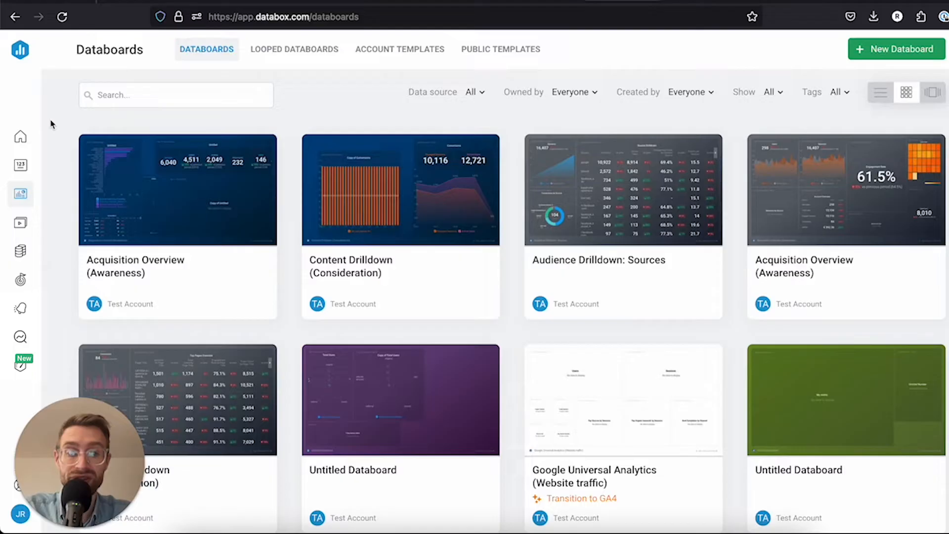
pyautogui.moveTo(870, 56)
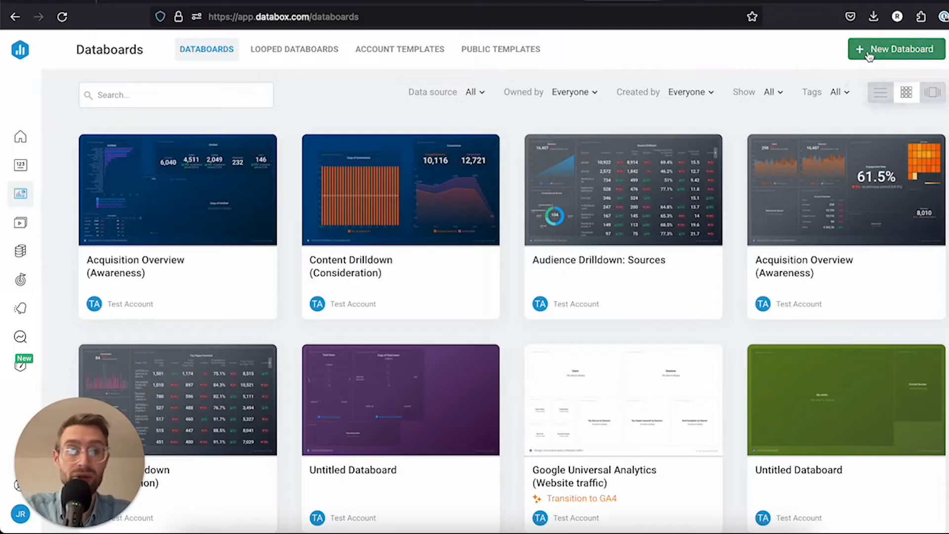
pyautogui.click(897, 50)
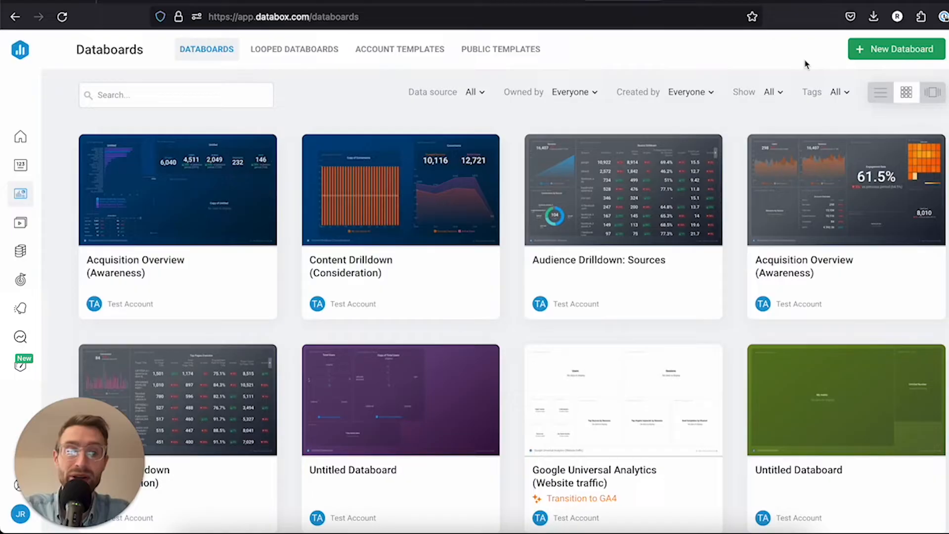
pyautogui.moveTo(805, 69)
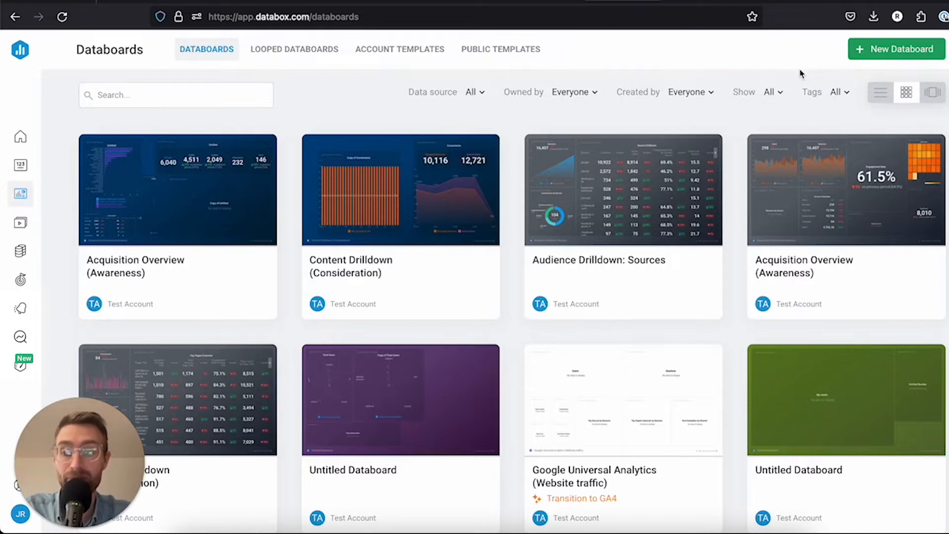
pyautogui.moveTo(764, 82)
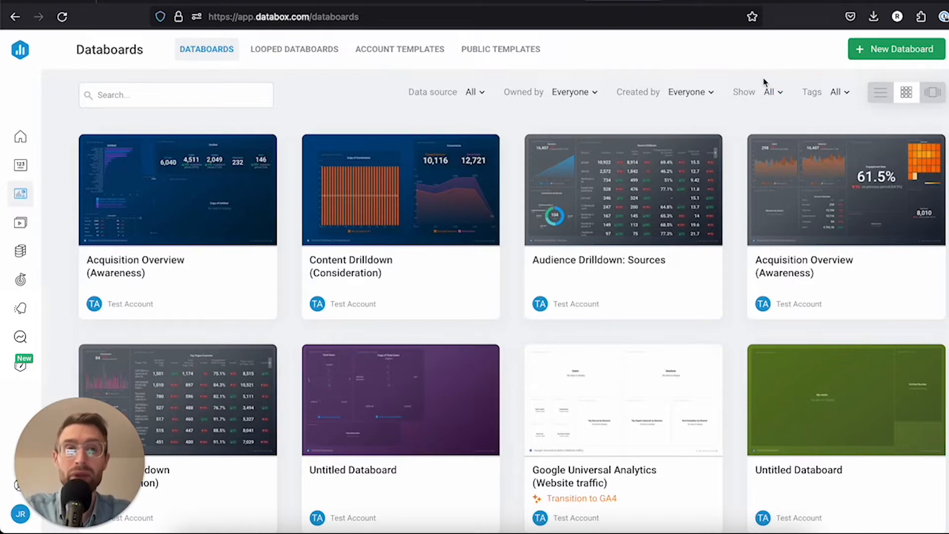
pyautogui.moveTo(576, 54)
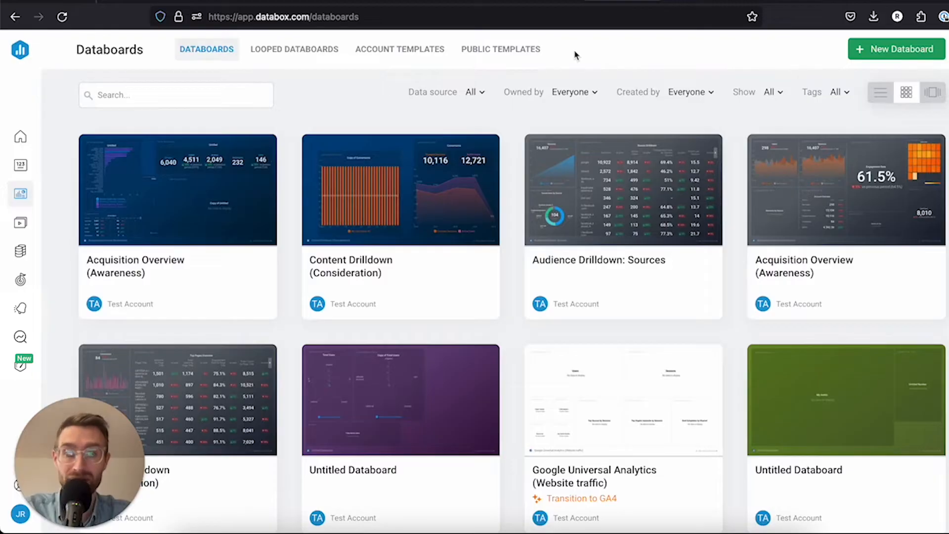
# - Switch to the Public Templates gallery of ready-made Databoards
pyautogui.click(500, 49)
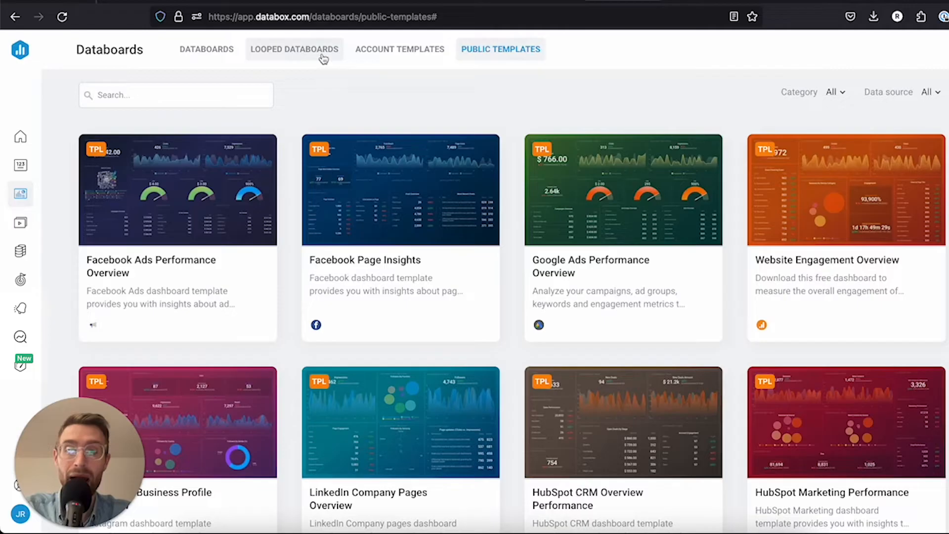
pyautogui.moveTo(439, 125)
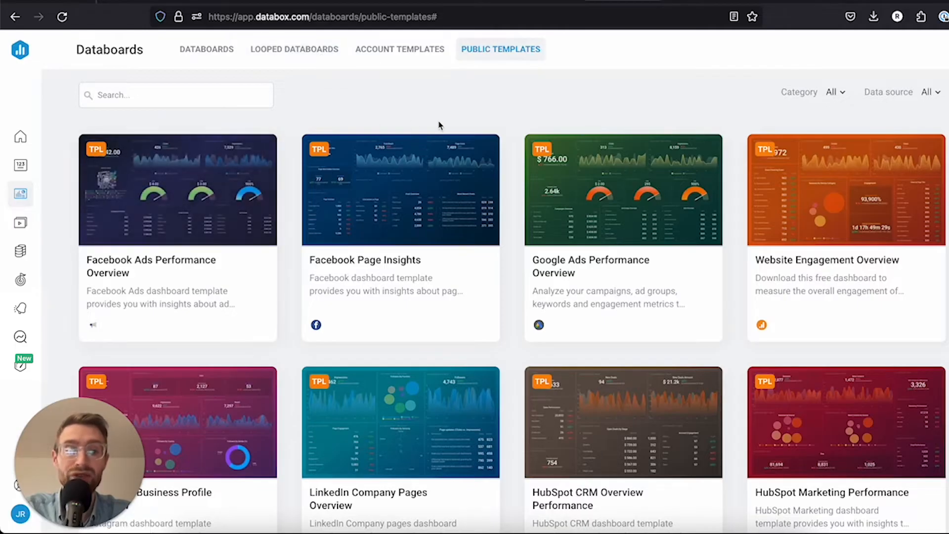
pyautogui.moveTo(500, 118)
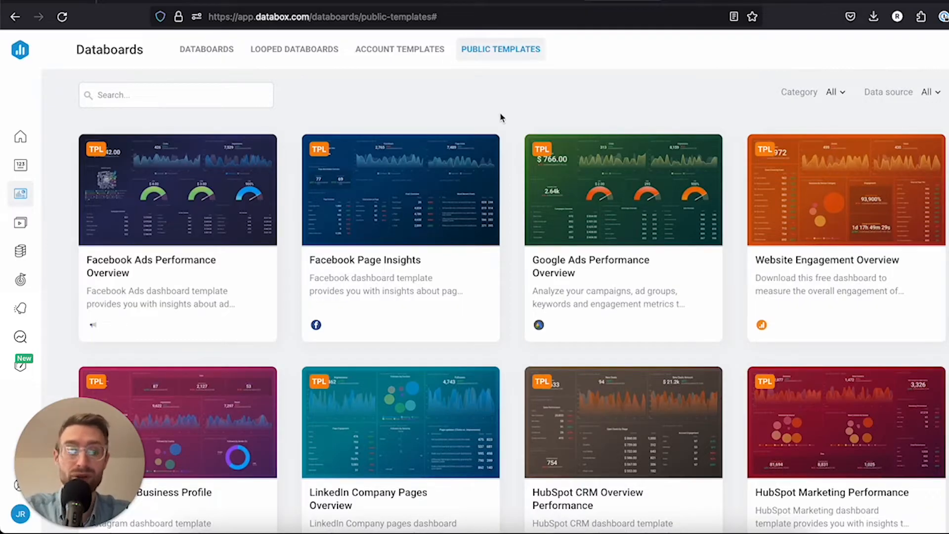
pyautogui.moveTo(498, 103)
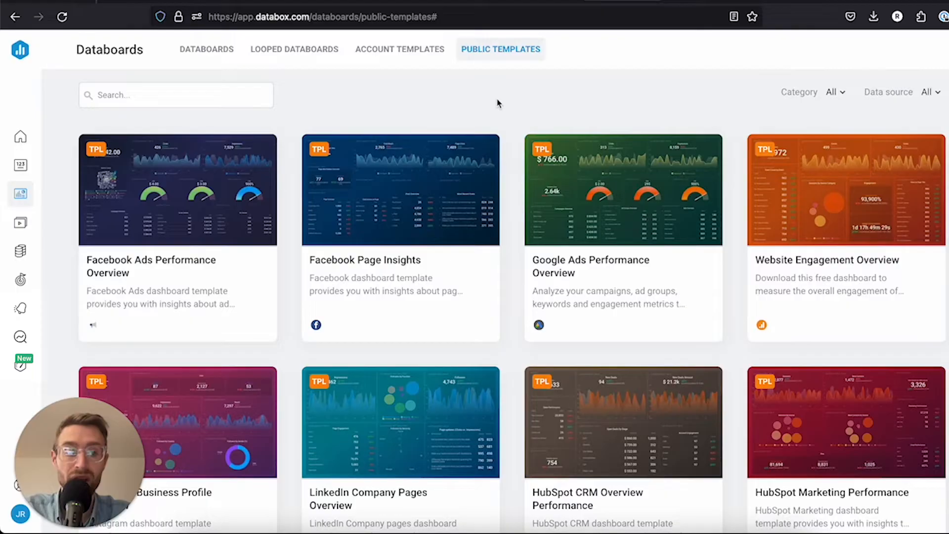
# - Return to your own Databoards and reveal the Use Wizard / Start Blank choices
pyautogui.click(206, 50)
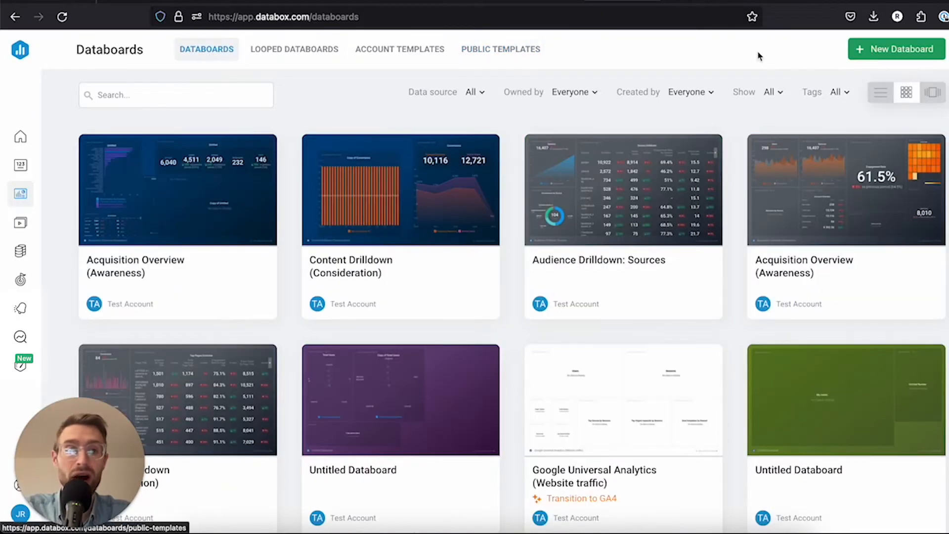
pyautogui.moveTo(783, 56)
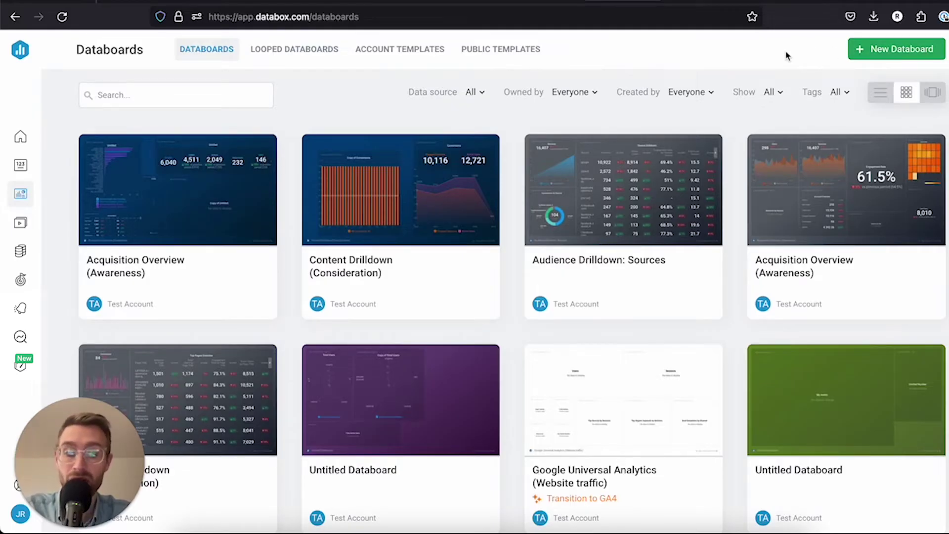
pyautogui.click(897, 50)
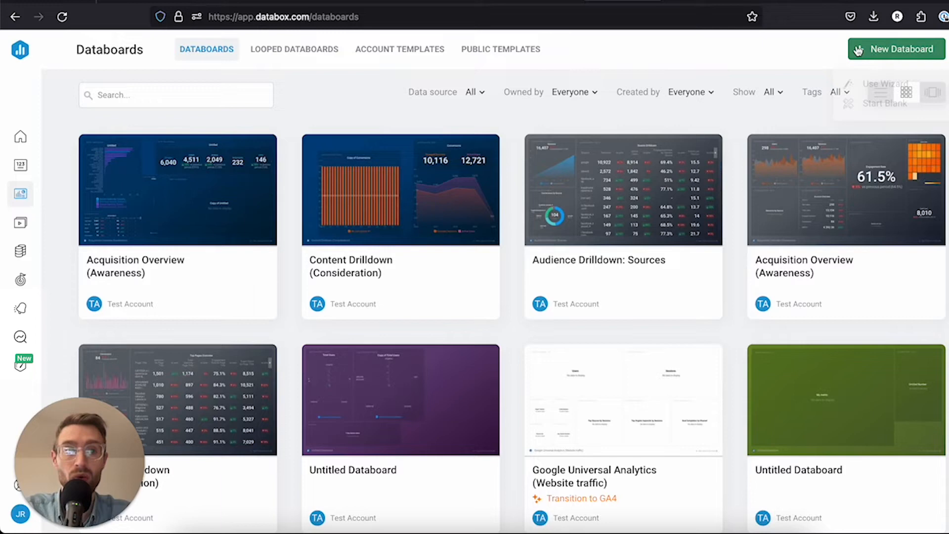
# - Start a blank Untitled Databoard and show the Metric Library panel beside it
pyautogui.click(884, 101)
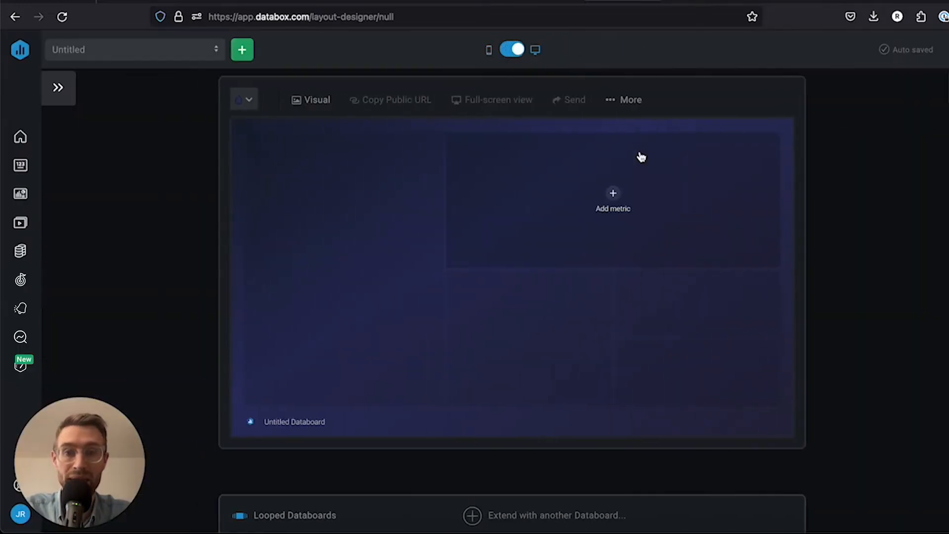
pyautogui.moveTo(123, 143)
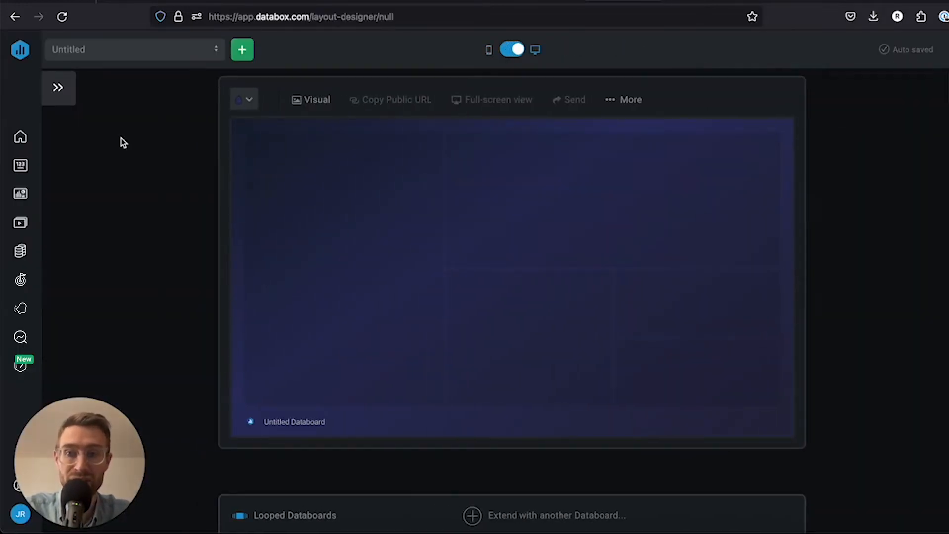
pyautogui.moveTo(58, 87)
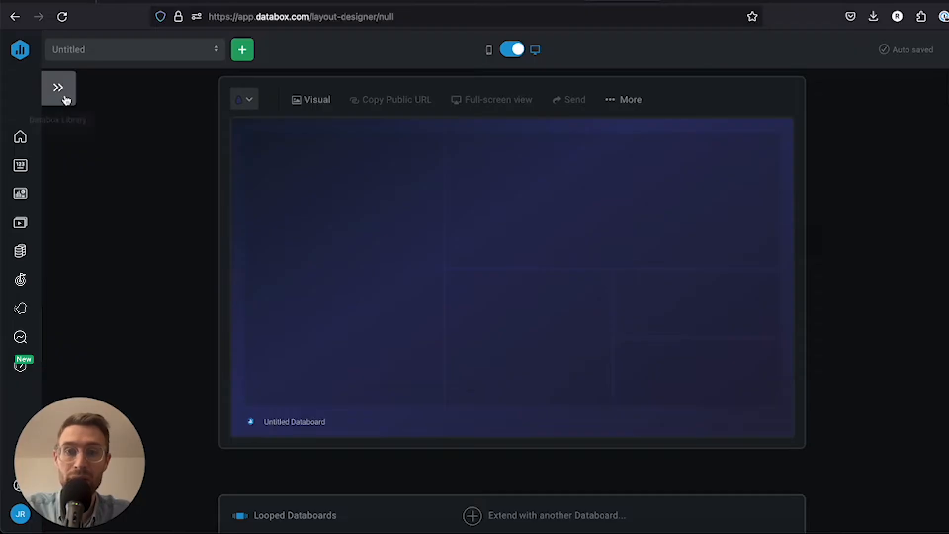
pyautogui.click(59, 87)
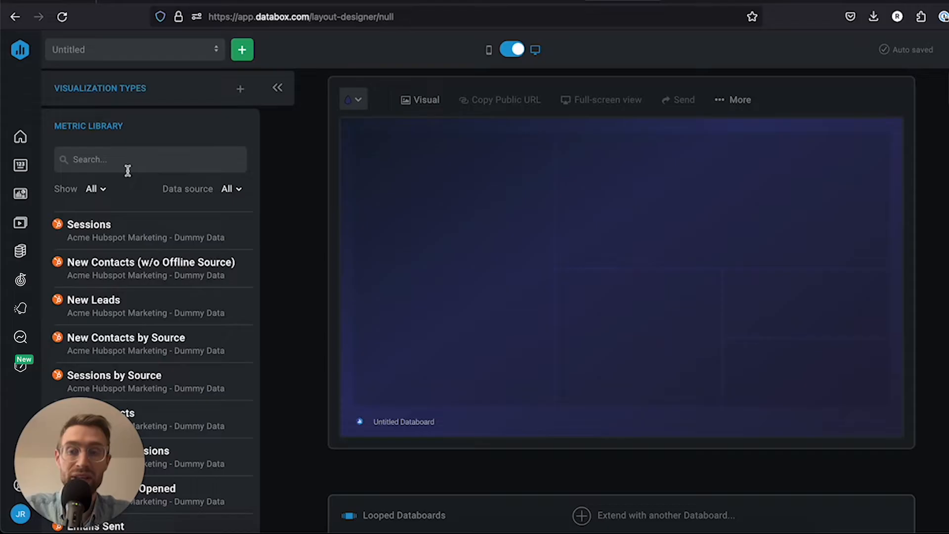
pyautogui.moveTo(597, 57)
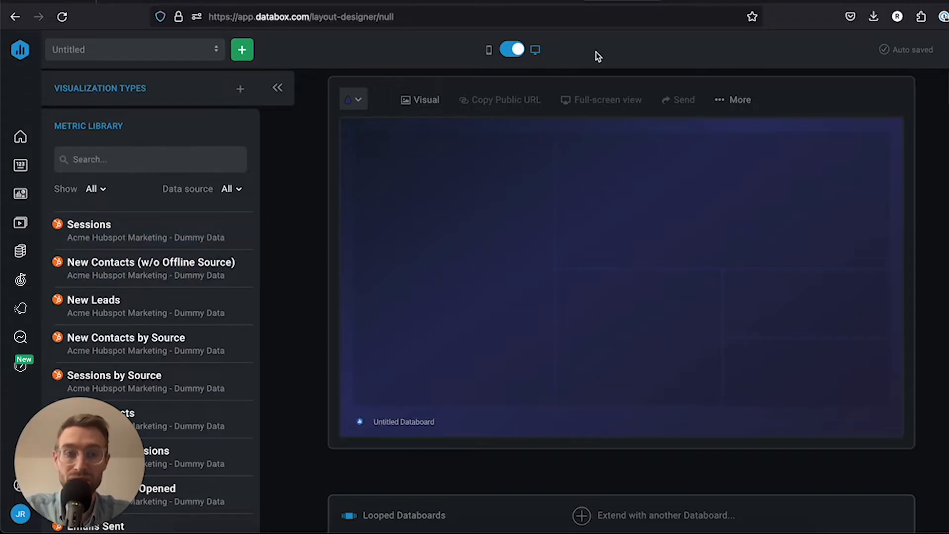
pyautogui.click(277, 88)
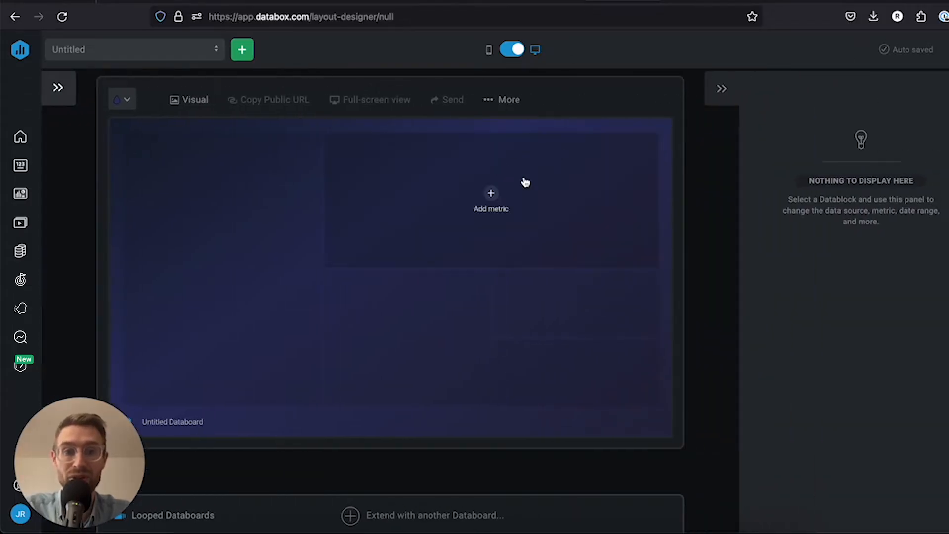
pyautogui.moveTo(818, 118)
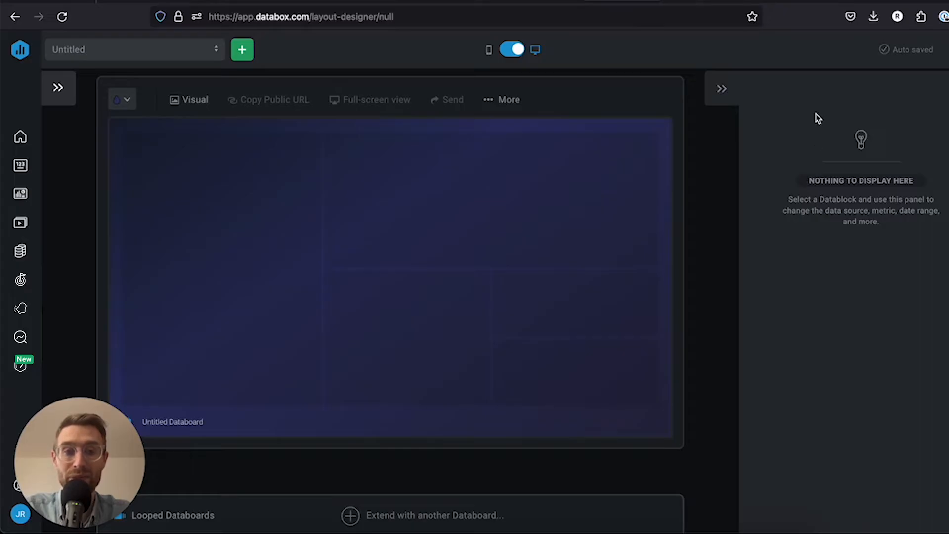
pyautogui.moveTo(778, 125)
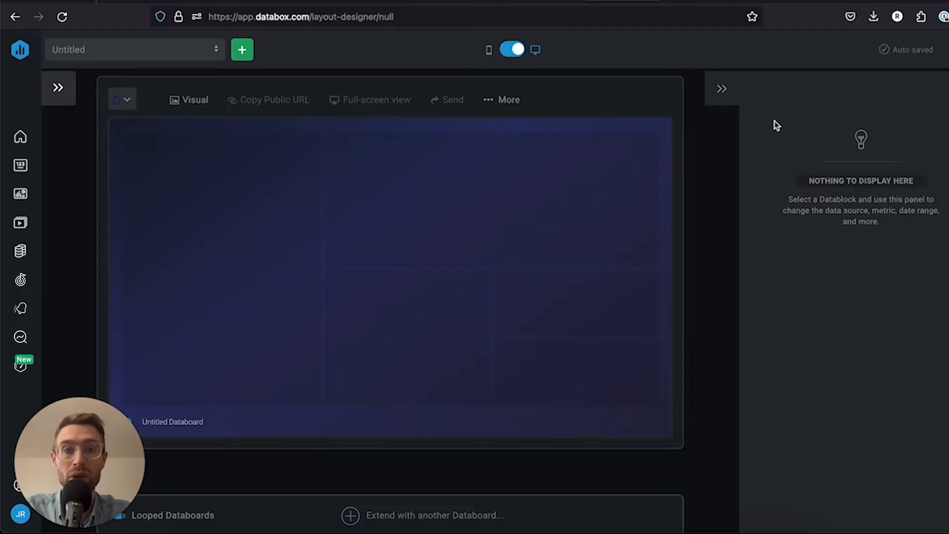
pyautogui.click(58, 87)
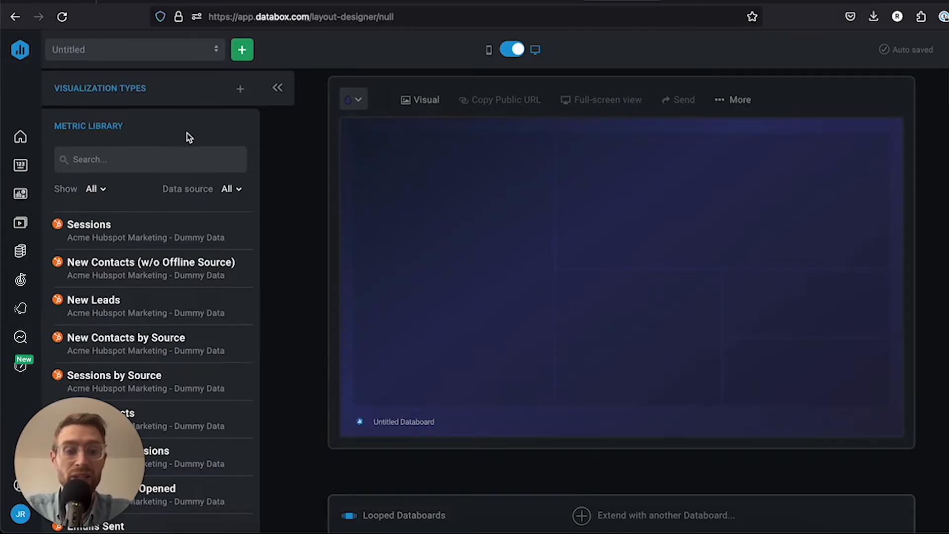
# - Find 'sessions' in the Metric Library and place a Sessions bar chart top-left
pyautogui.click(151, 159)
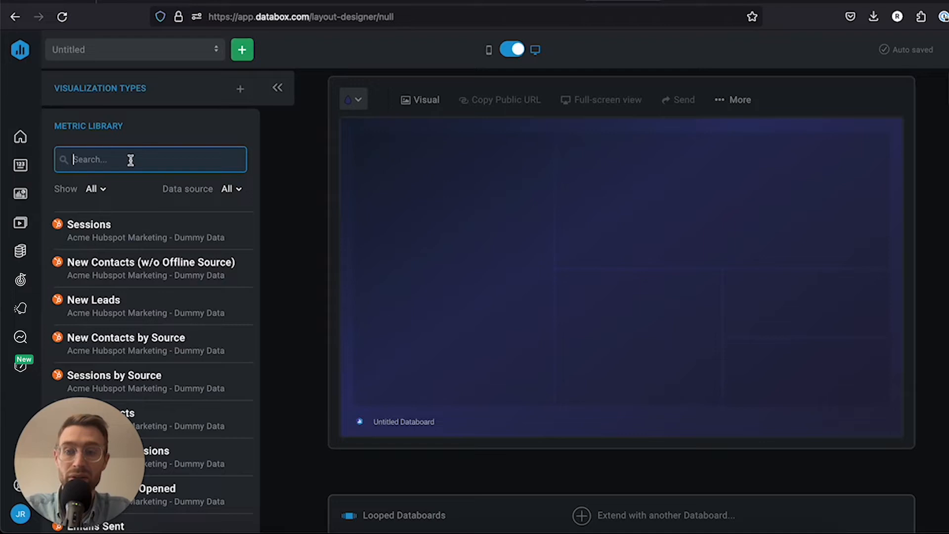
pyautogui.write('sessions')
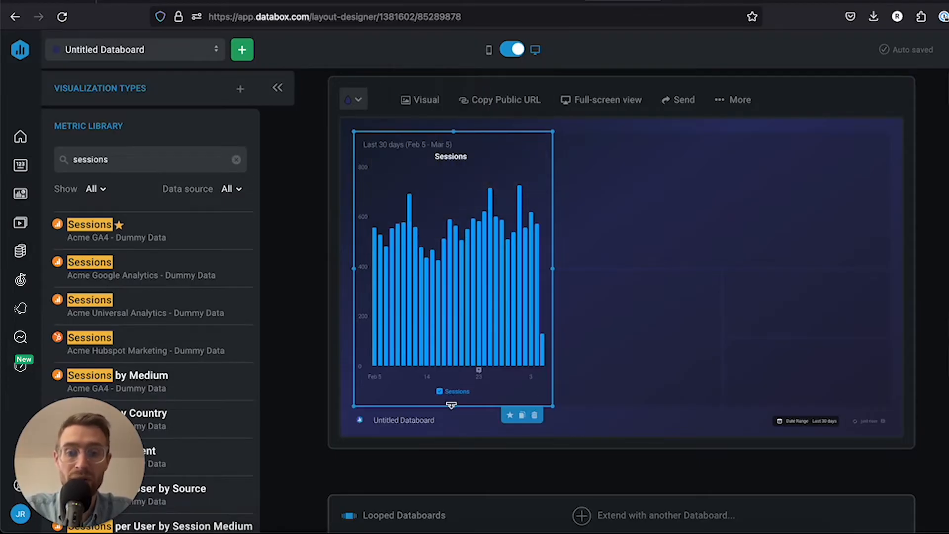
pyautogui.click(277, 88)
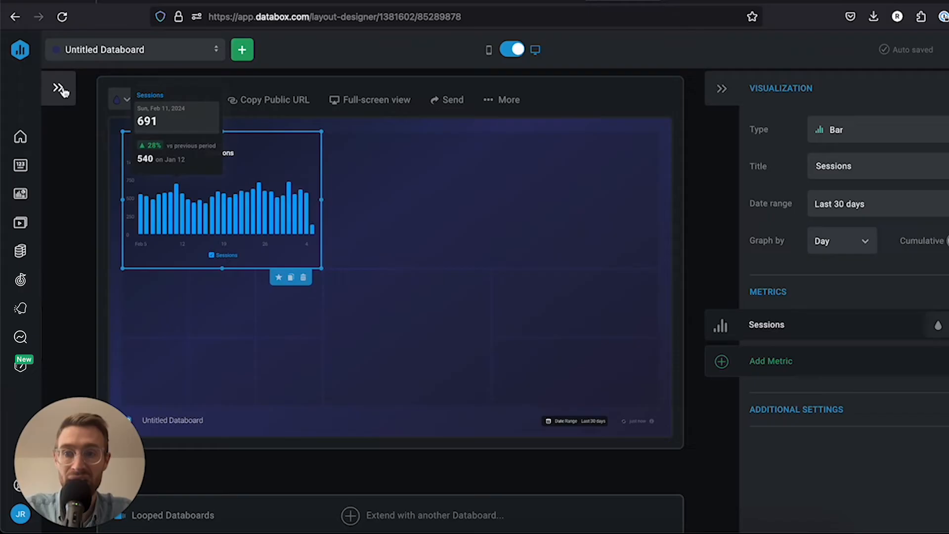
pyautogui.click(58, 88)
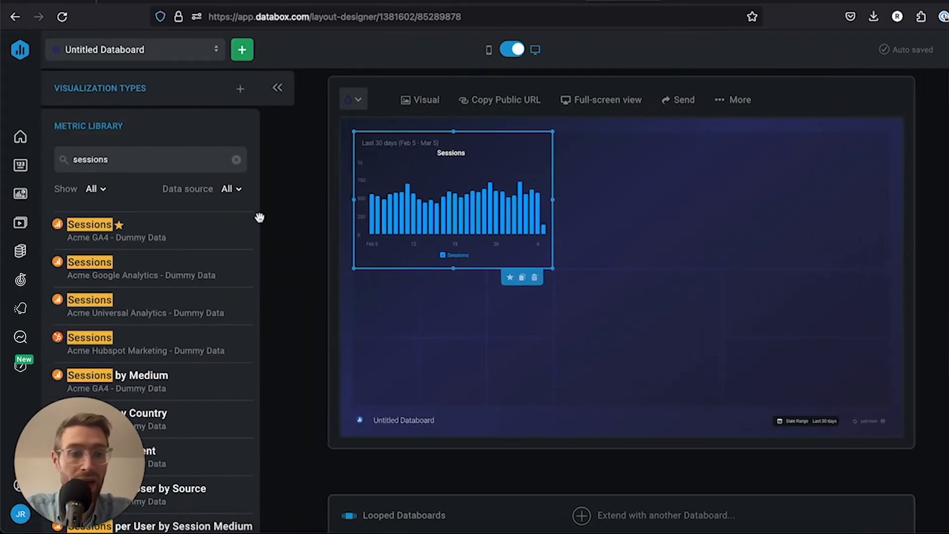
# - Find 'homepage traff' and place a Homepage Traffic chart below Sessions
pyautogui.write('homep')
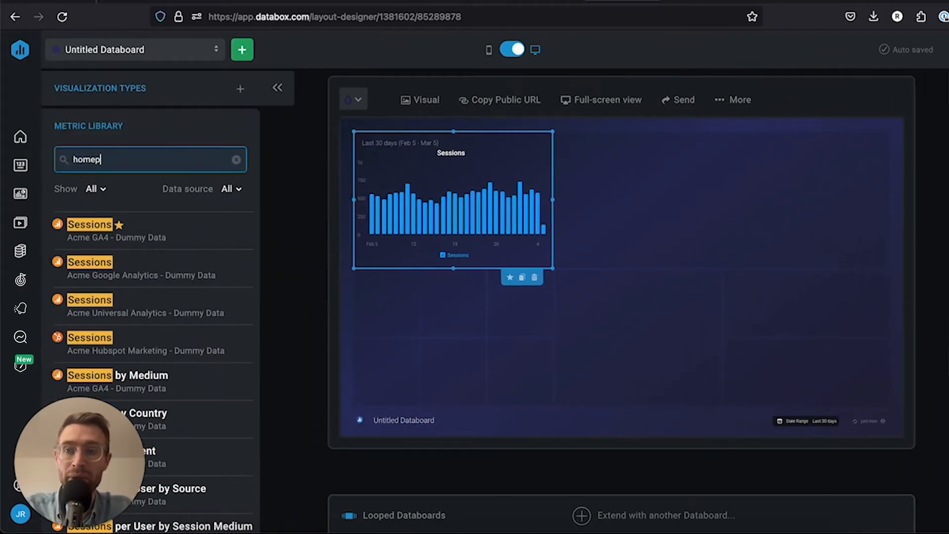
pyautogui.write('age')
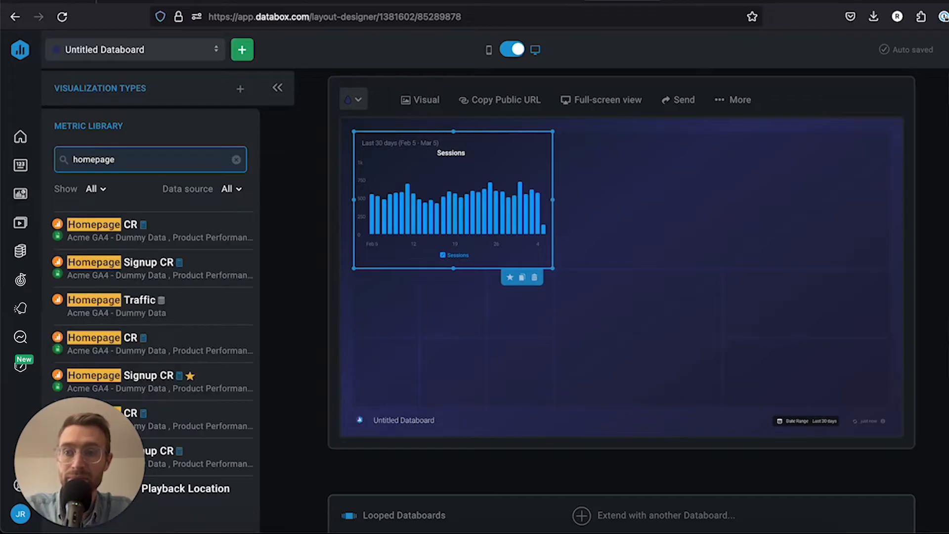
pyautogui.write('traff')
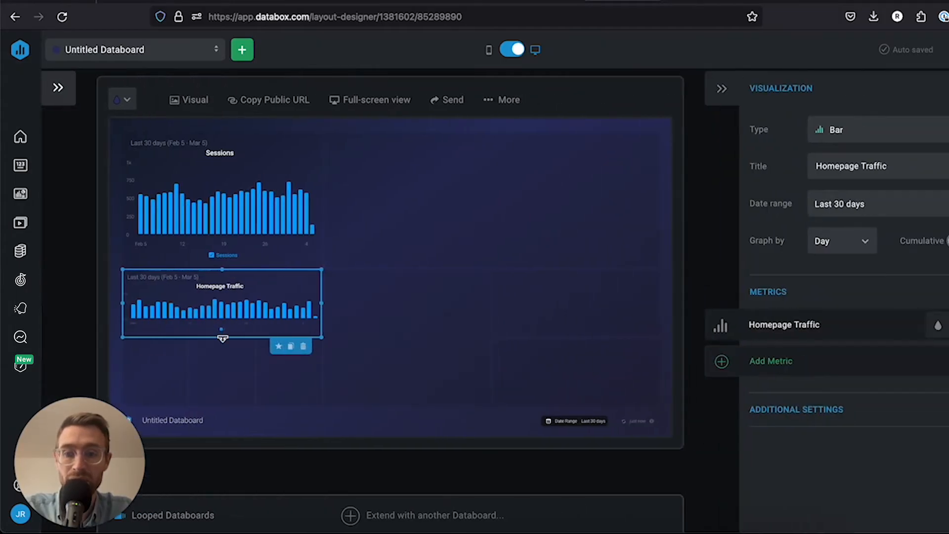
pyautogui.click(58, 88)
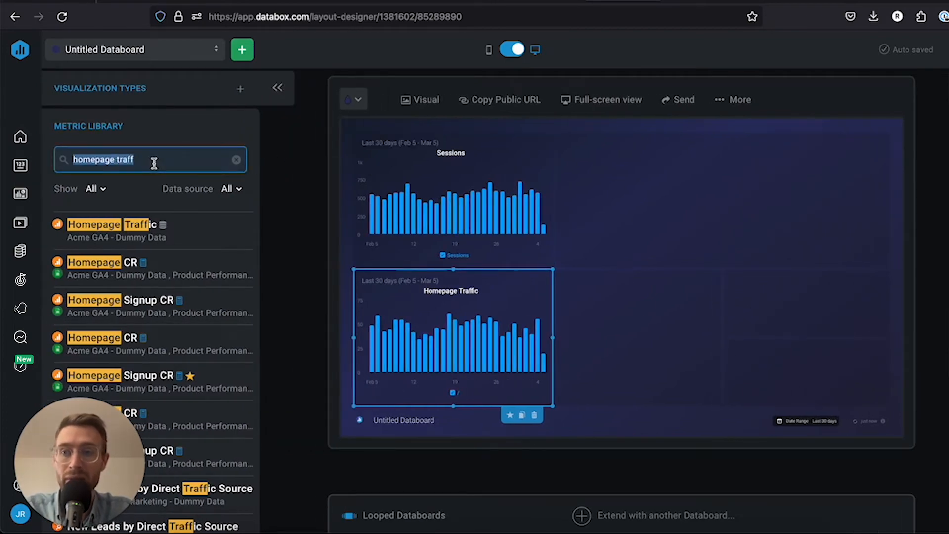
# - Find 'new leads' and add a large New Leads chart on the right side
pyautogui.write('new lea')
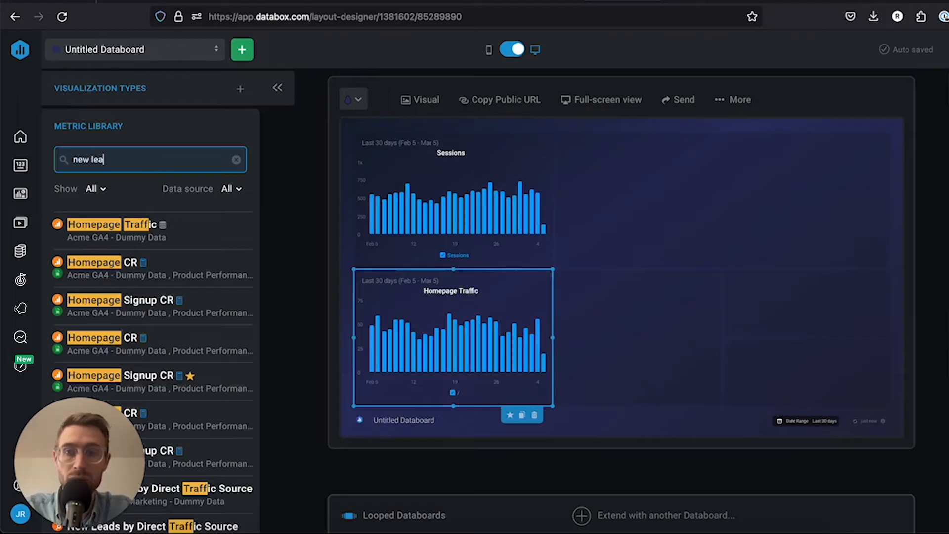
pyautogui.write('ds')
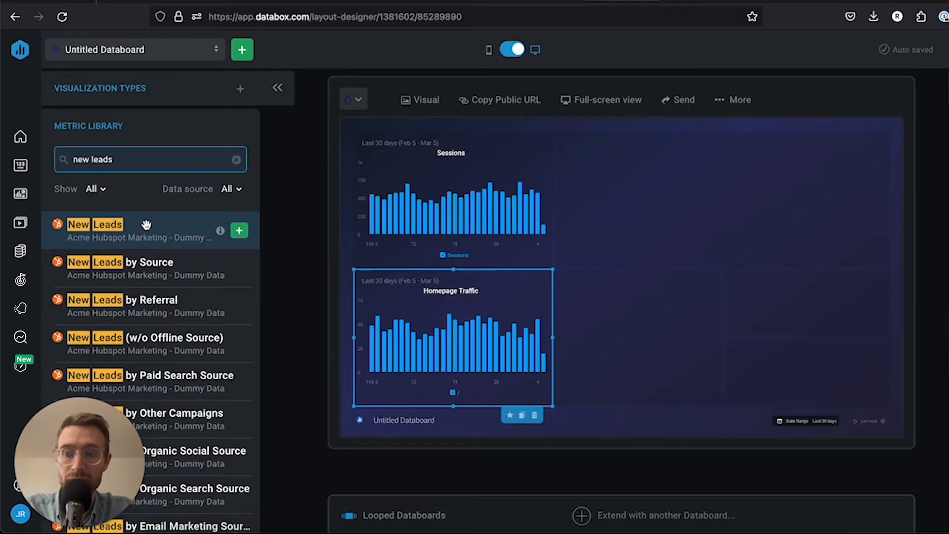
pyautogui.click(239, 230)
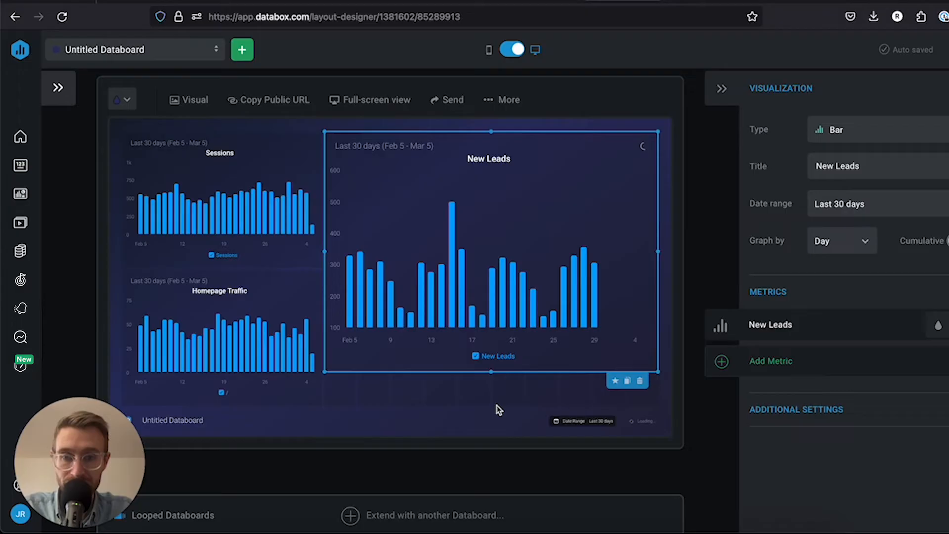
pyautogui.moveTo(242, 341)
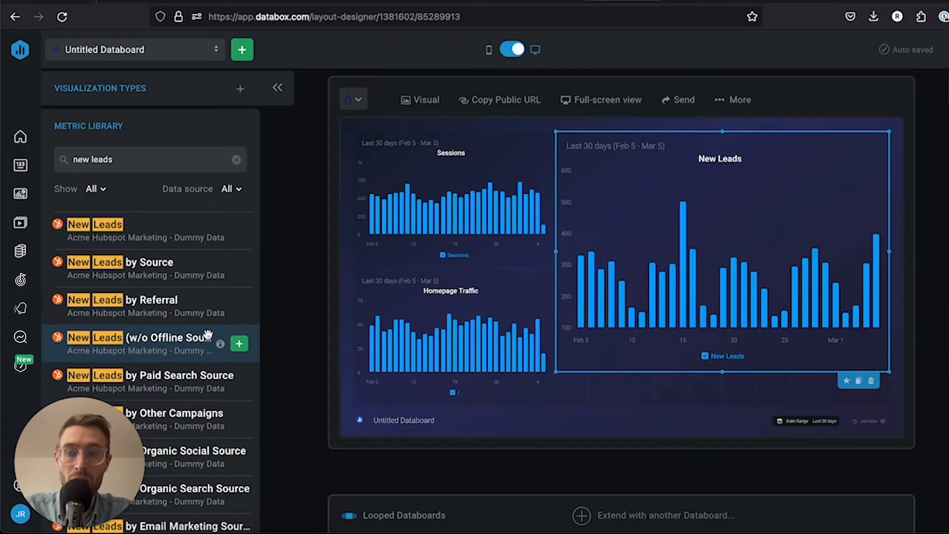
pyautogui.moveTo(20, 251)
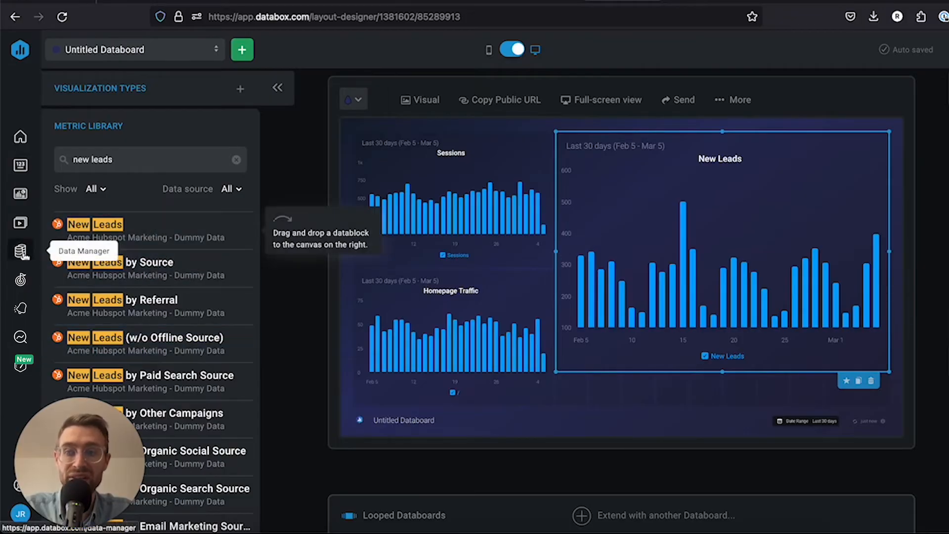
pyautogui.moveTo(145, 187)
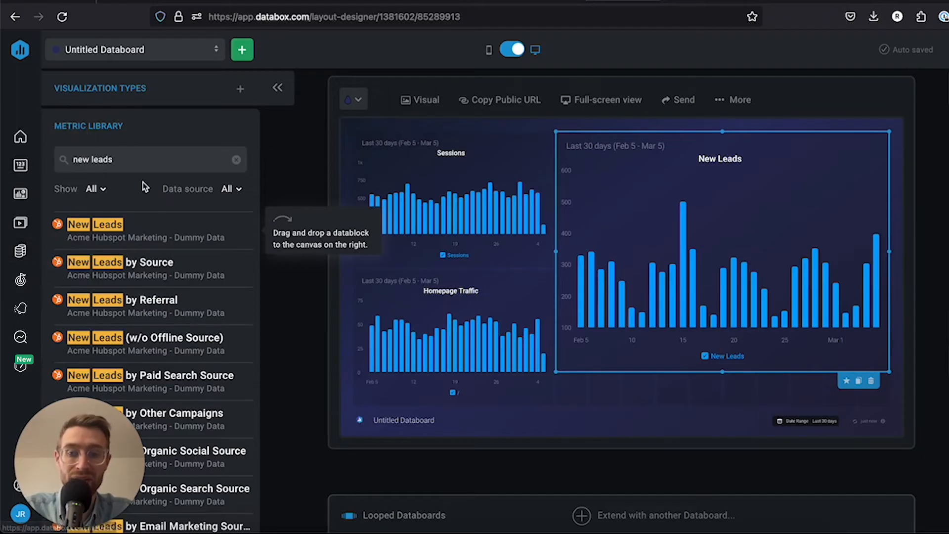
pyautogui.moveTo(262, 216)
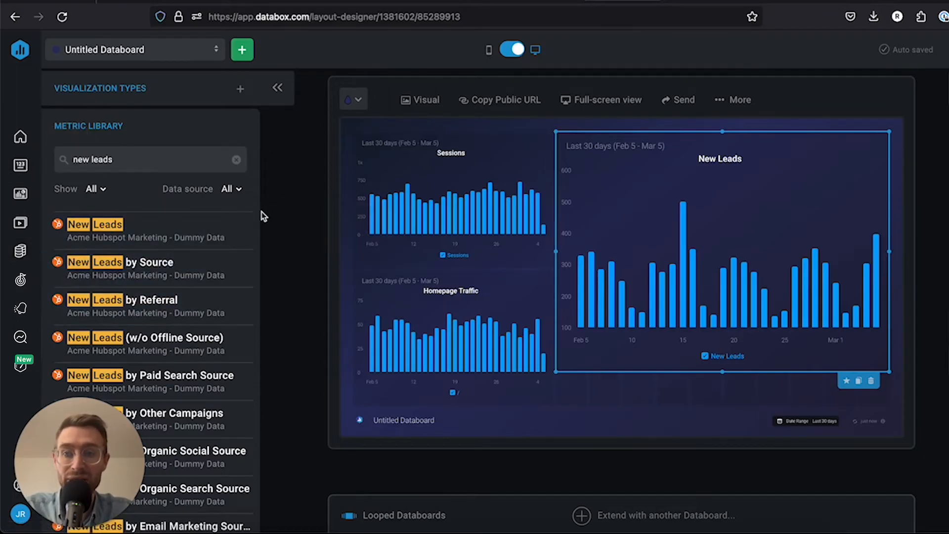
pyautogui.moveTo(231, 214)
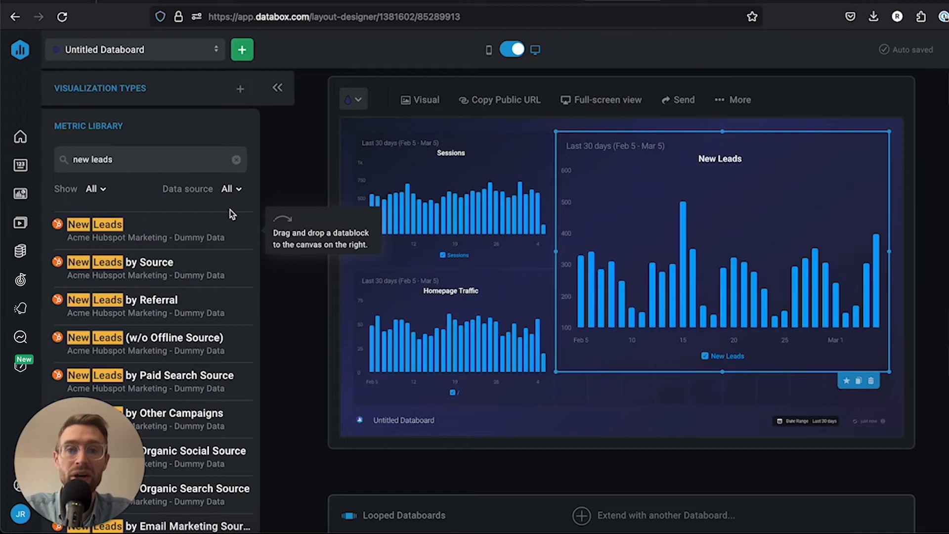
pyautogui.moveTo(492, 229)
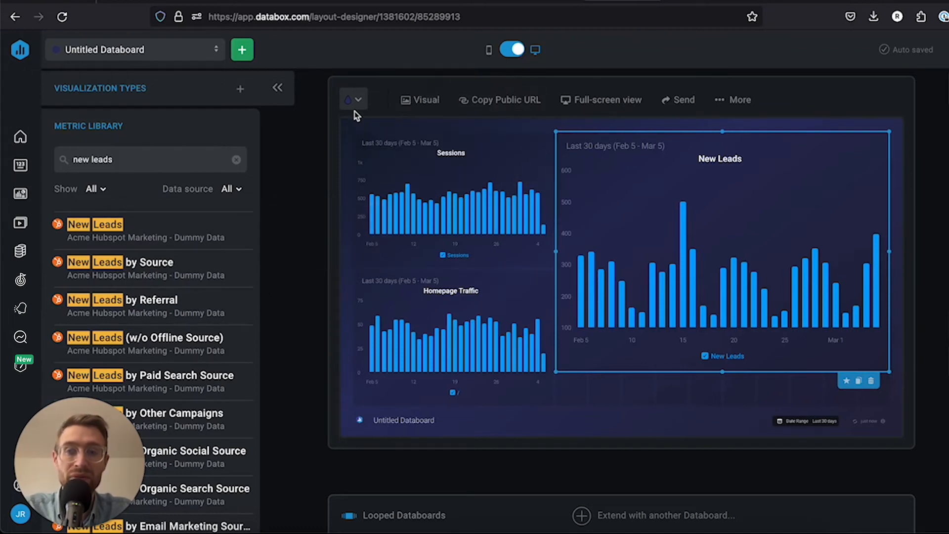
# - Recolour the board background from the swatches, trying red then settling on purple
pyautogui.click(354, 99)
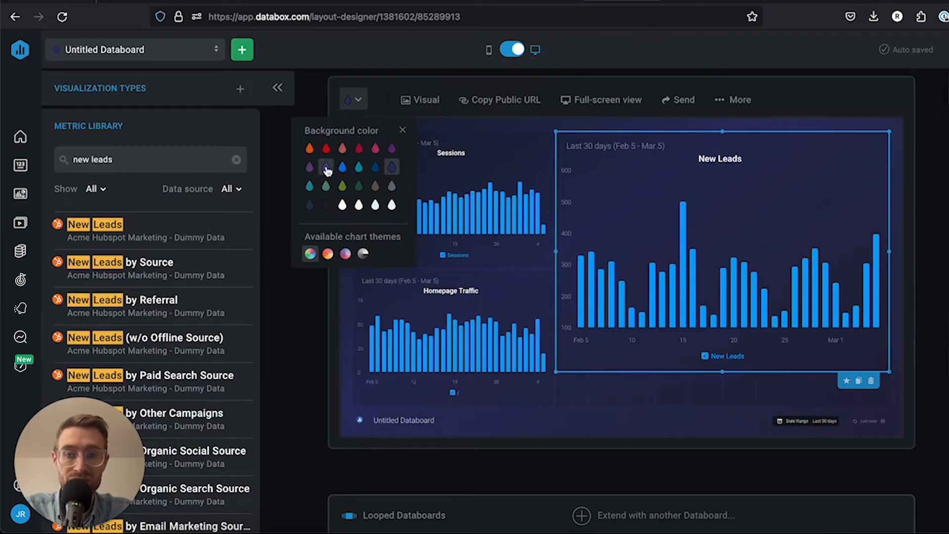
pyautogui.click(326, 148)
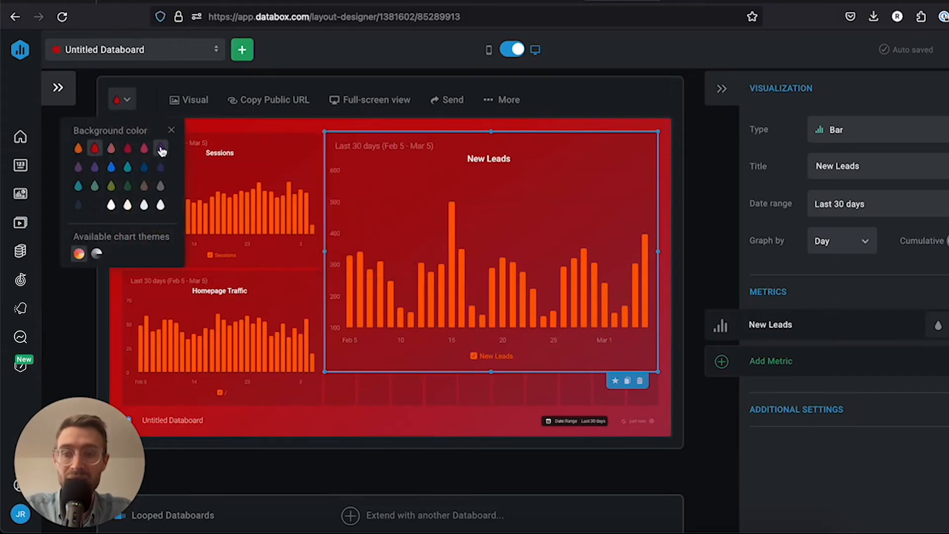
pyautogui.click(161, 149)
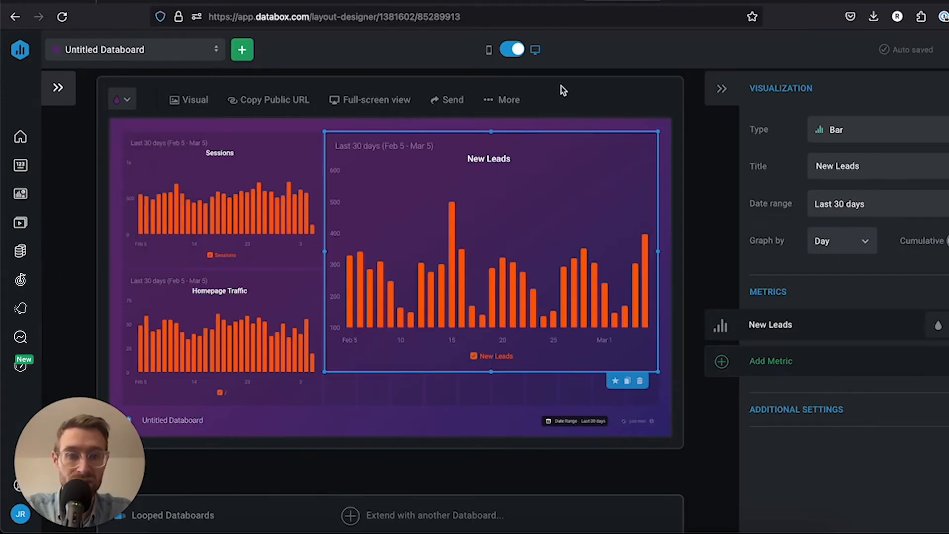
pyautogui.moveTo(610, 175)
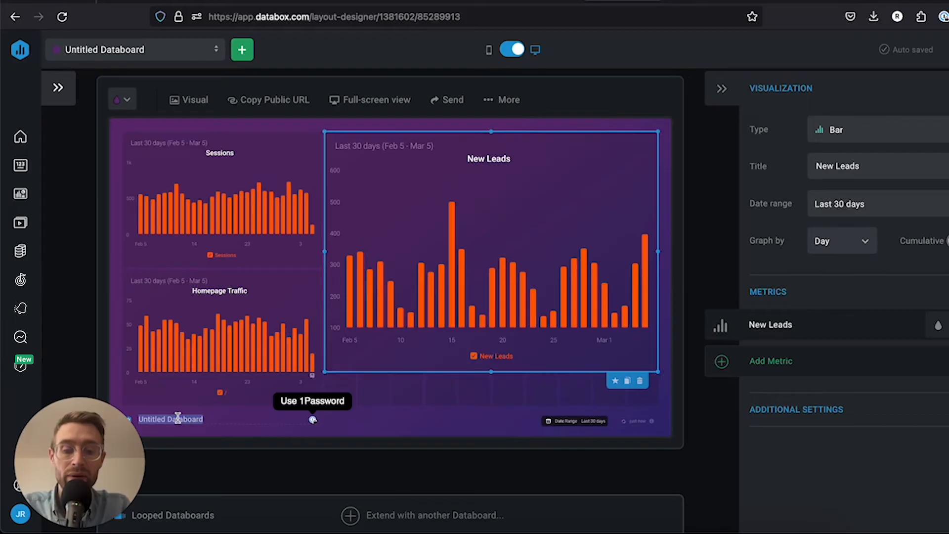
pyautogui.write('My First Data')
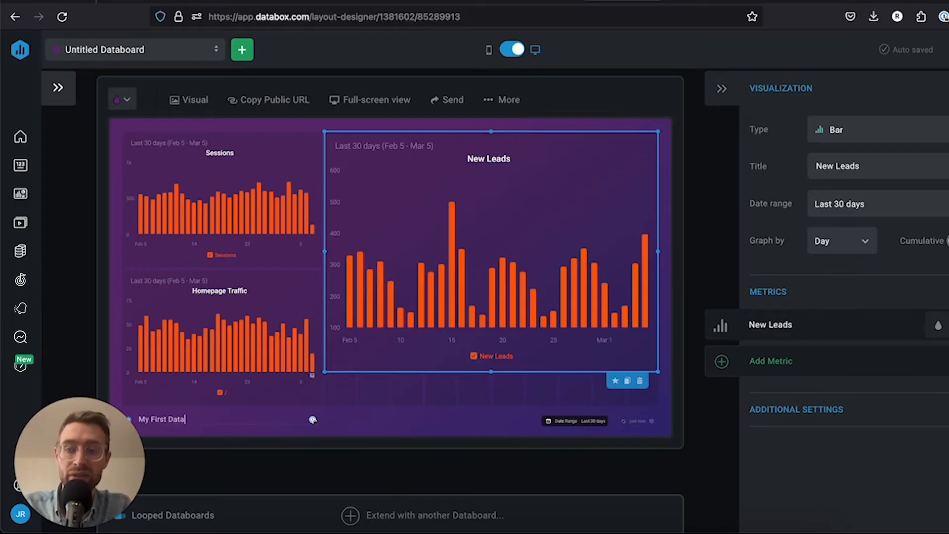
pyautogui.write('board')
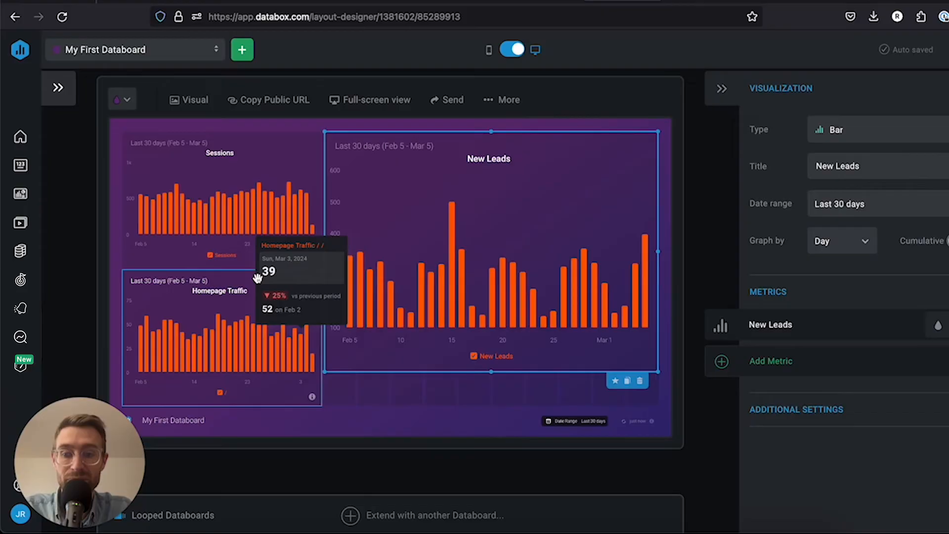
pyautogui.moveTo(258, 279)
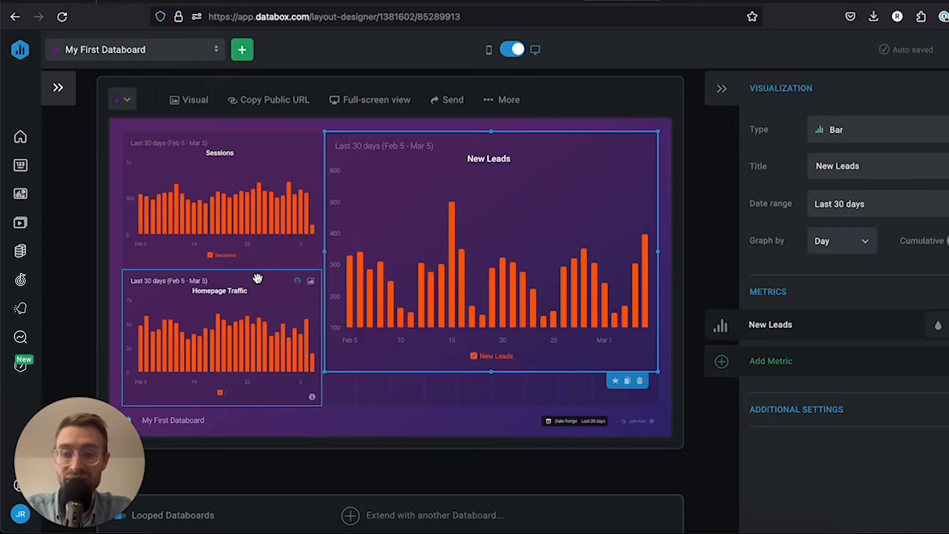
pyautogui.moveTo(400, 214)
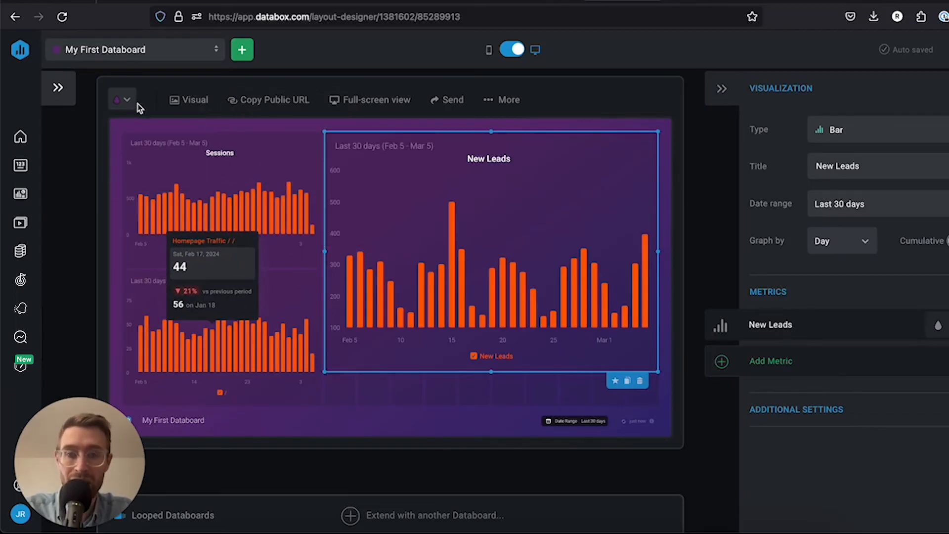
pyautogui.moveTo(348, 168)
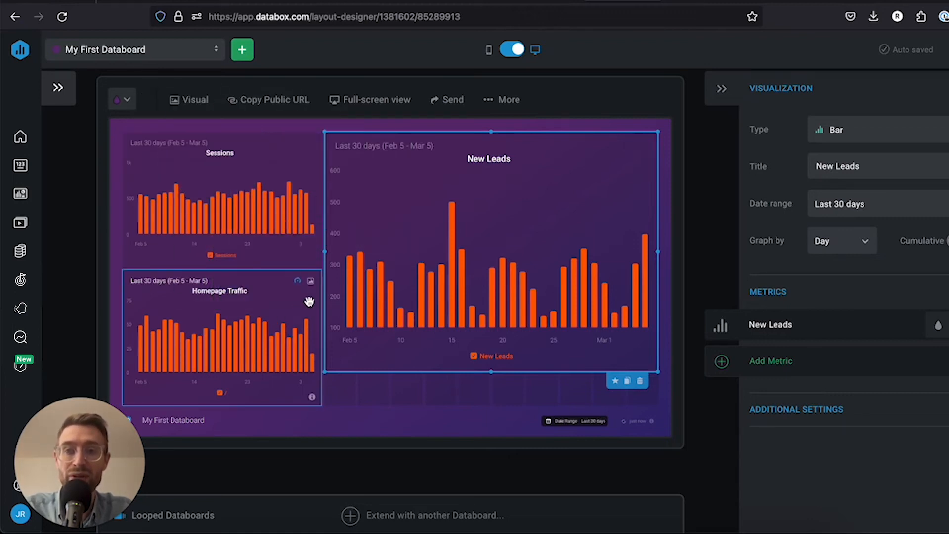
pyautogui.moveTo(390, 288)
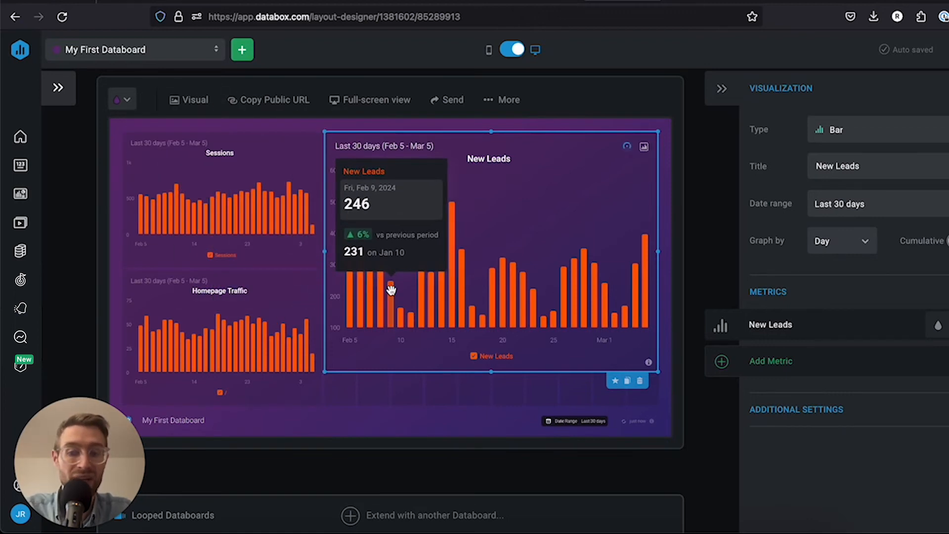
pyautogui.moveTo(412, 251)
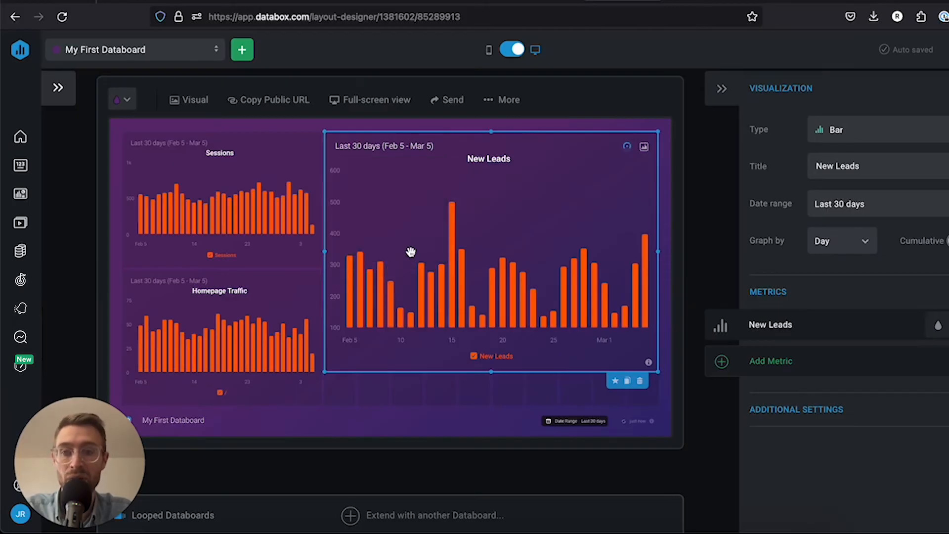
pyautogui.moveTo(386, 245)
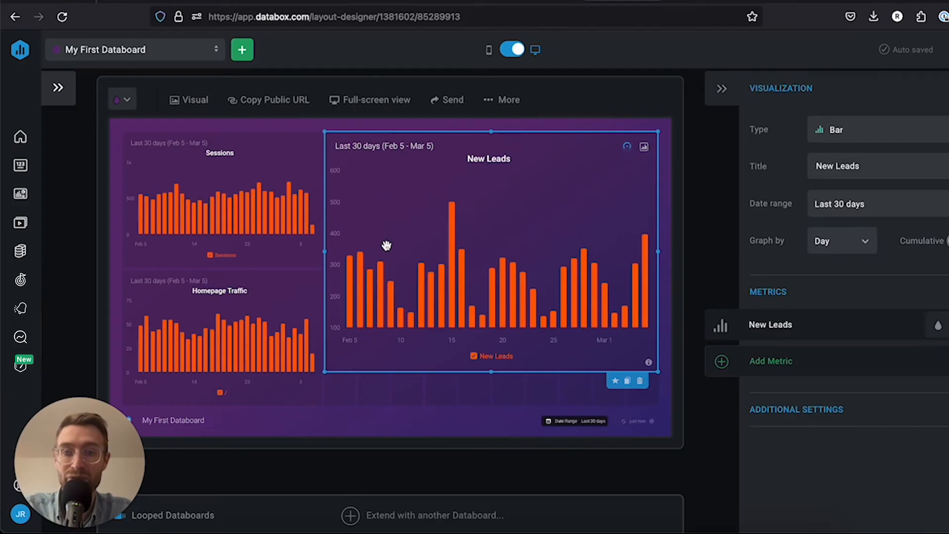
pyautogui.moveTo(424, 287)
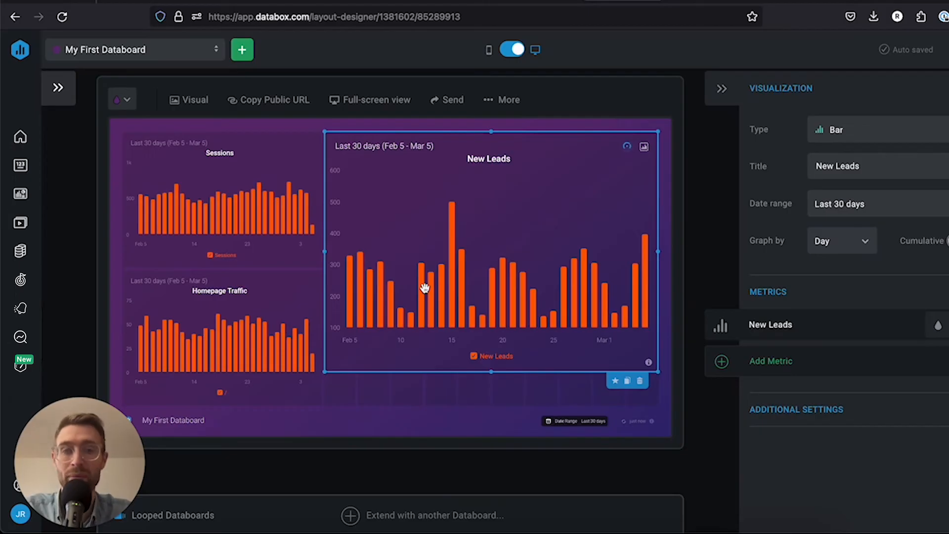
pyautogui.moveTo(624, 206)
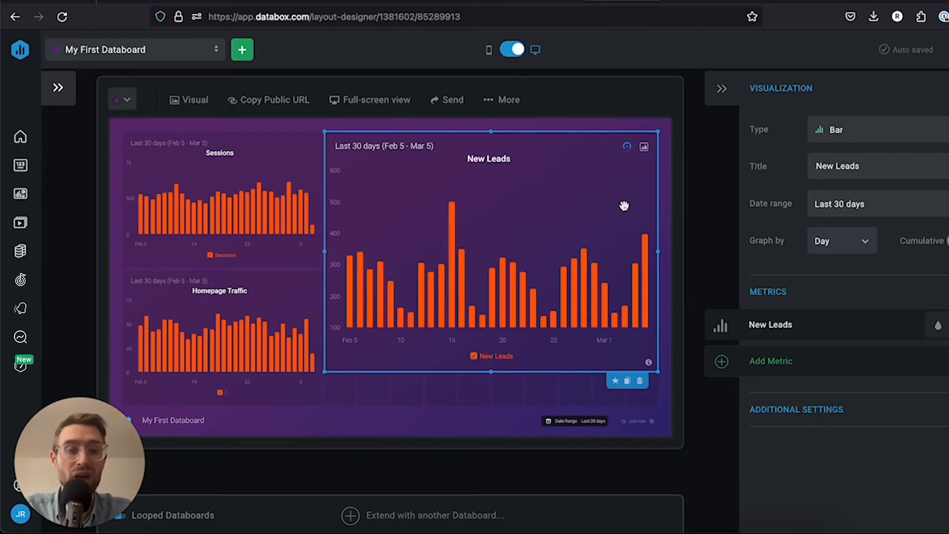
pyautogui.moveTo(530, 216)
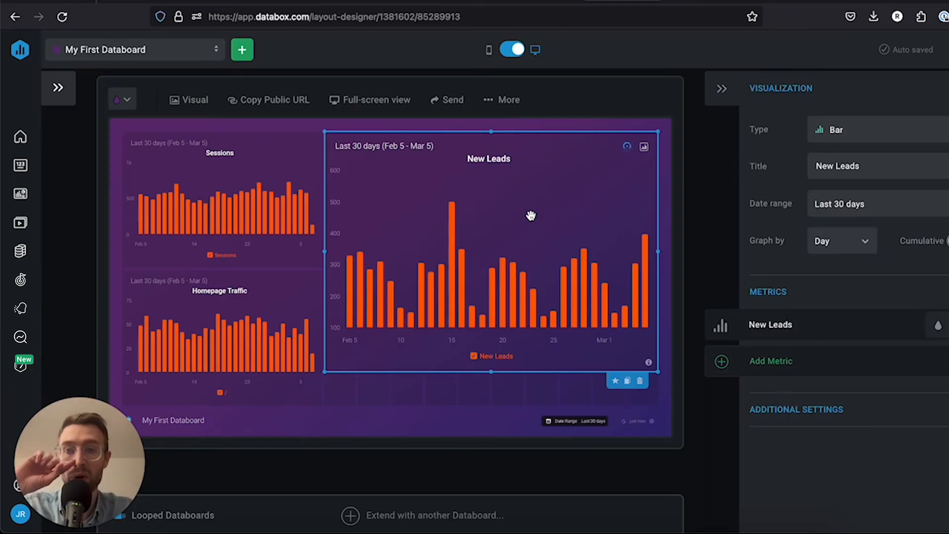
pyautogui.moveTo(325, 149)
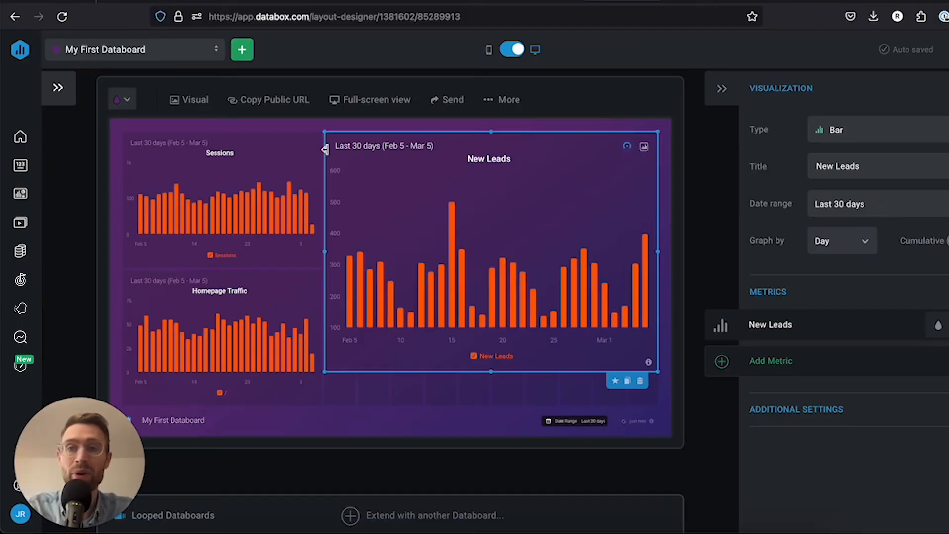
# - Copy My First Databoard's public URL to the clipboard from the toolbar
pyautogui.click(274, 100)
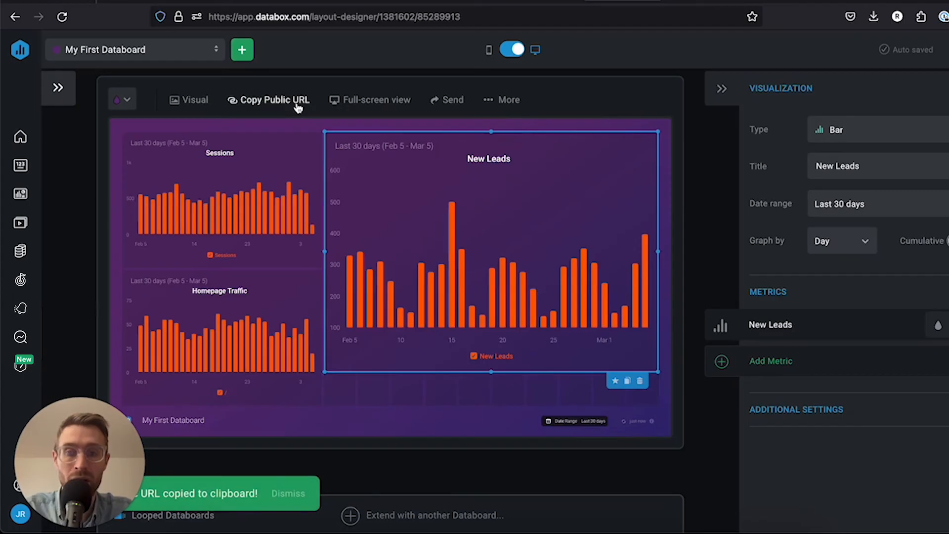
pyautogui.moveTo(319, 197)
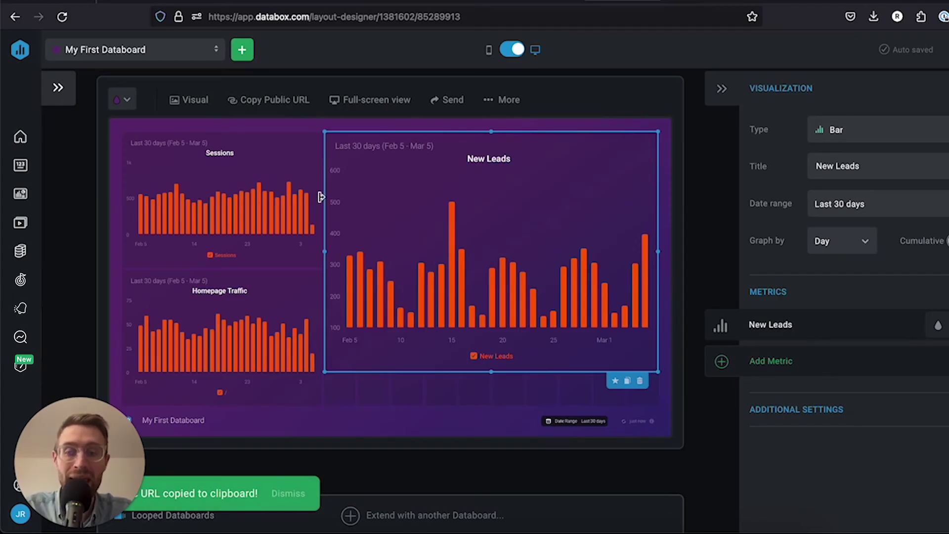
pyautogui.moveTo(288, 115)
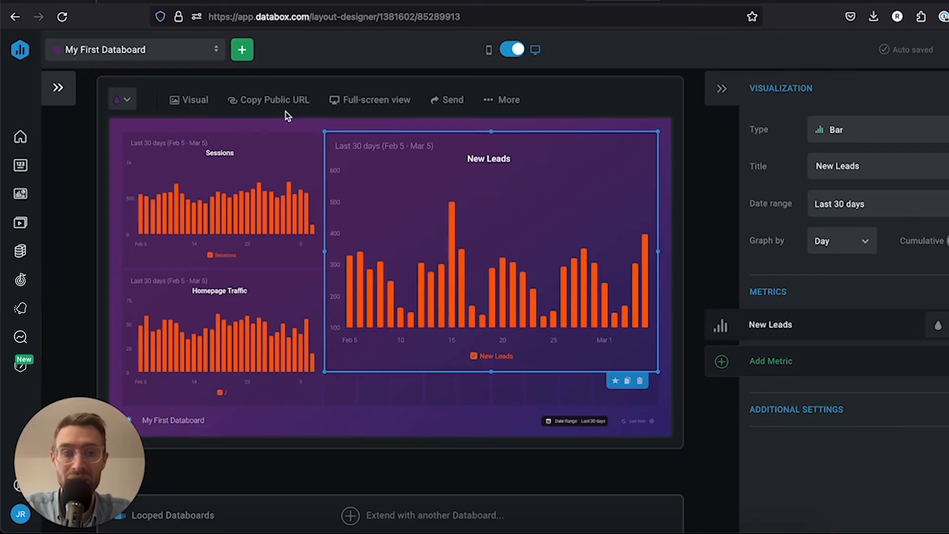
pyautogui.moveTo(413, 109)
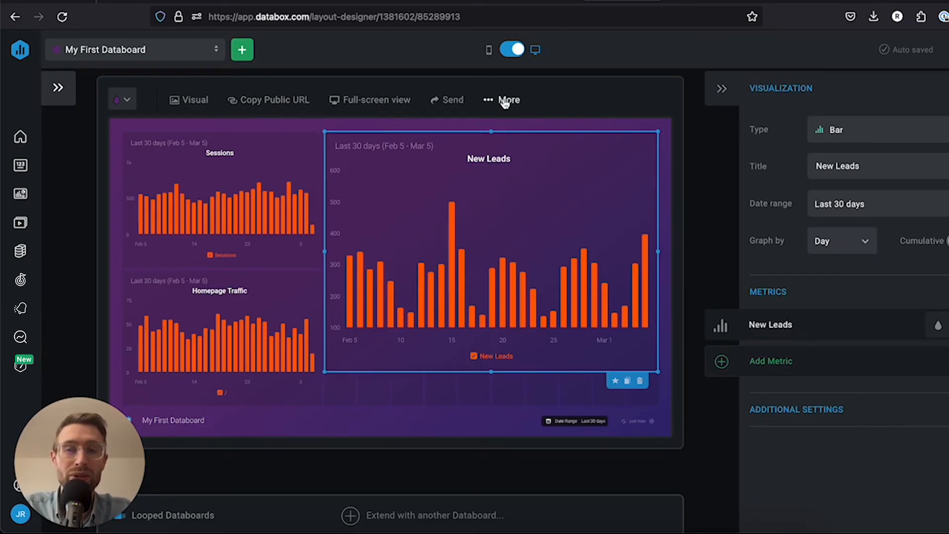
pyautogui.moveTo(451, 104)
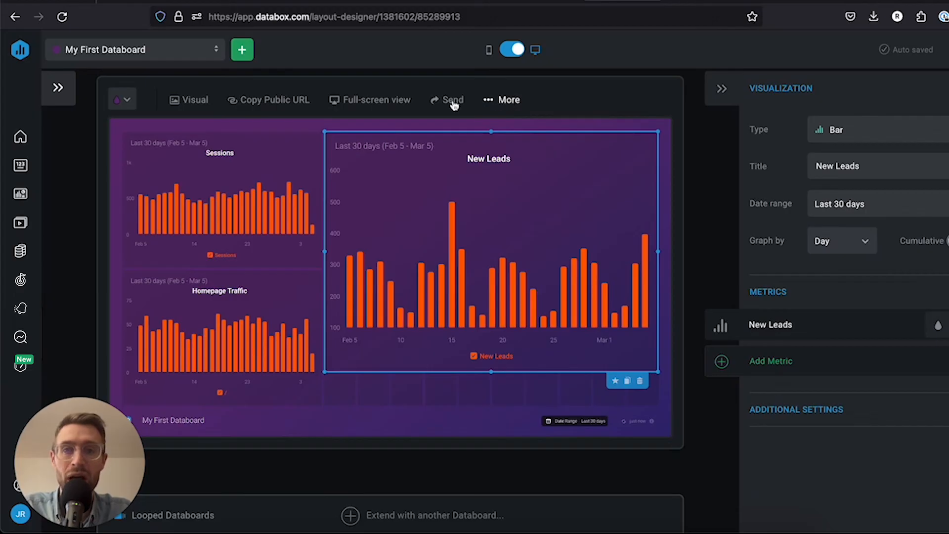
pyautogui.click(274, 100)
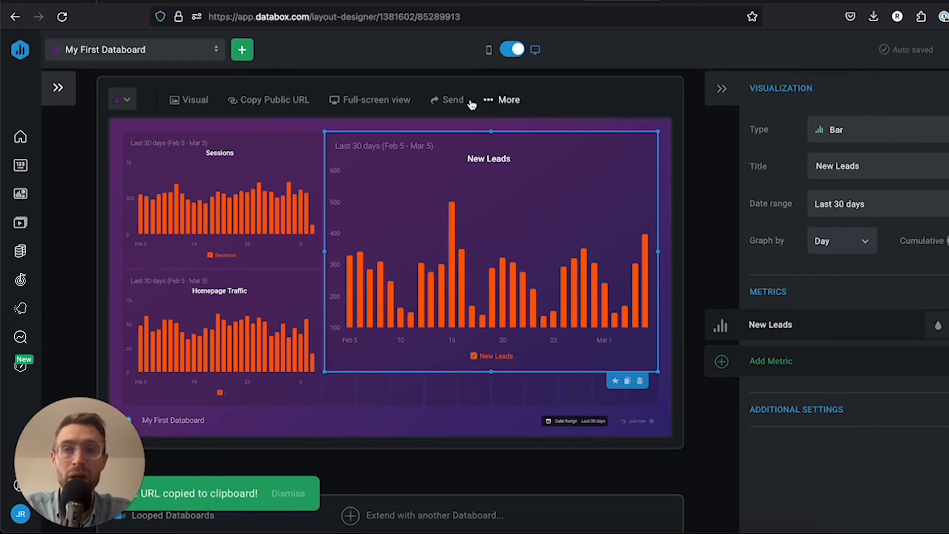
pyautogui.click(449, 100)
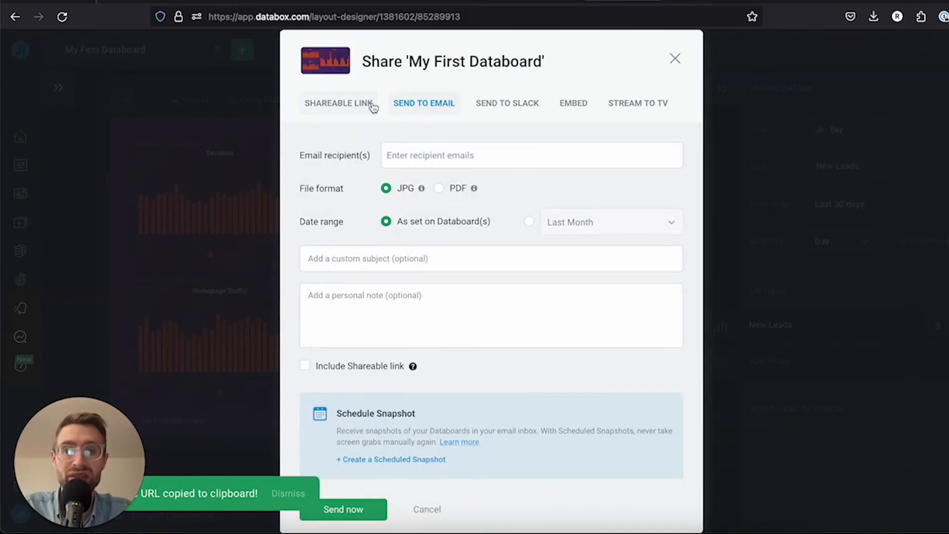
pyautogui.click(339, 103)
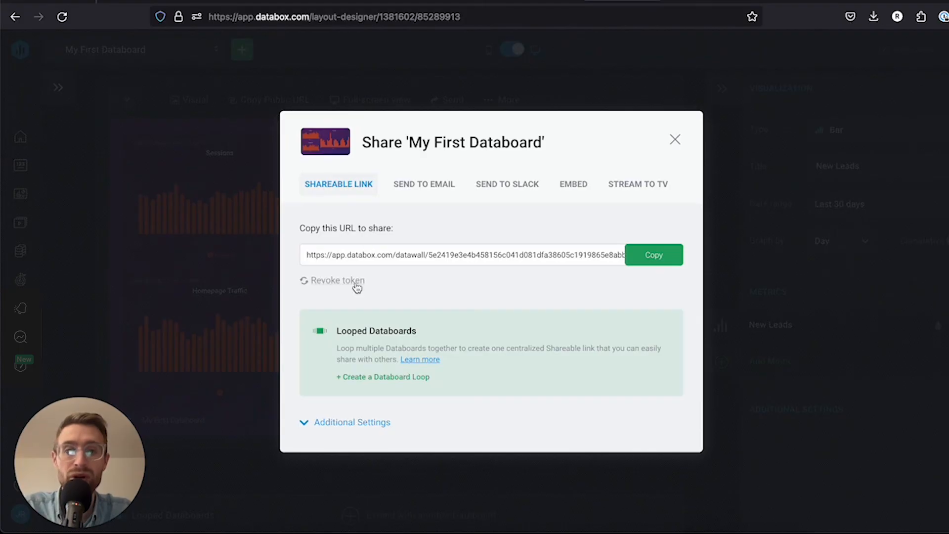
pyautogui.moveTo(366, 419)
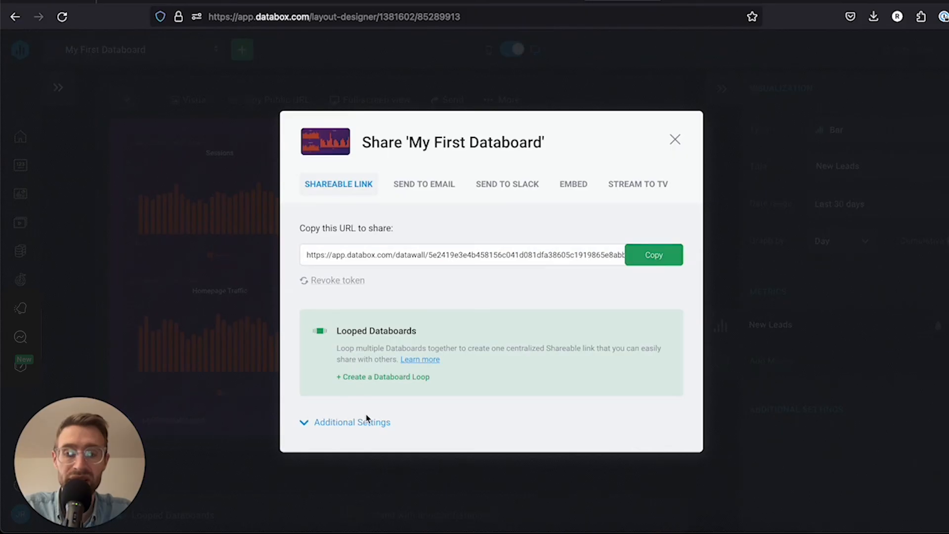
pyautogui.click(352, 422)
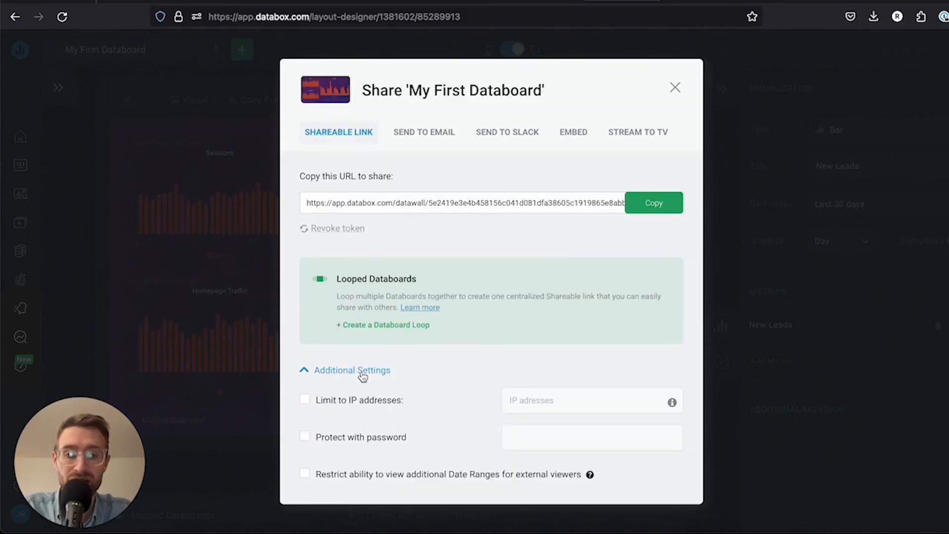
pyautogui.moveTo(343, 407)
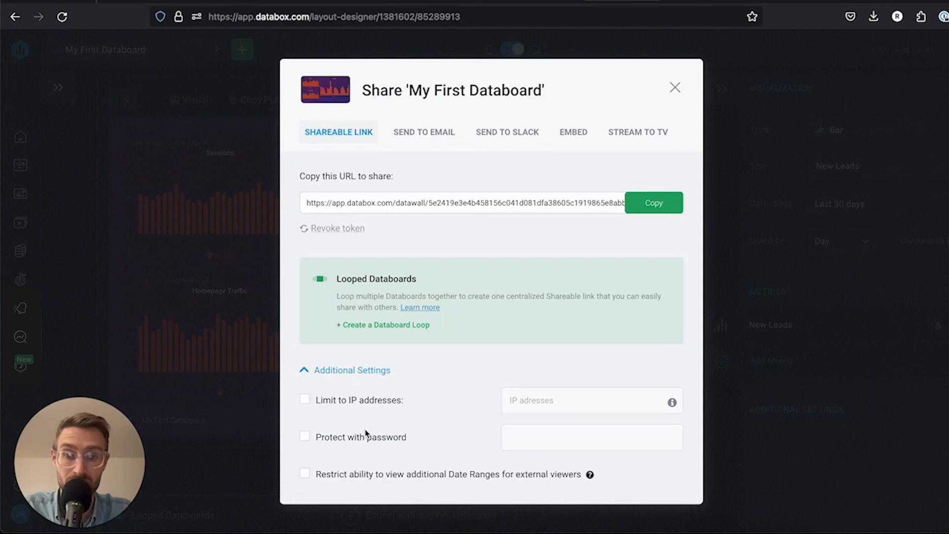
pyautogui.moveTo(676, 88)
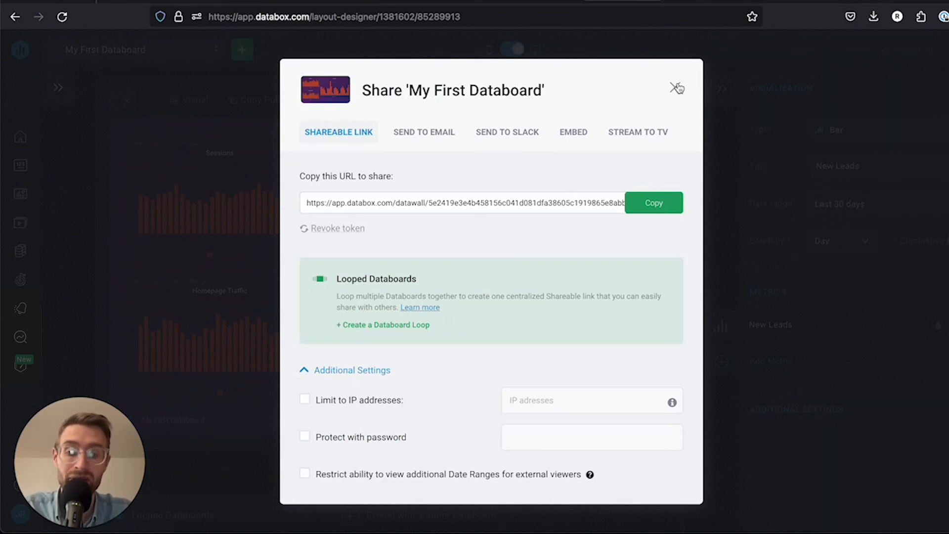
pyautogui.click(676, 88)
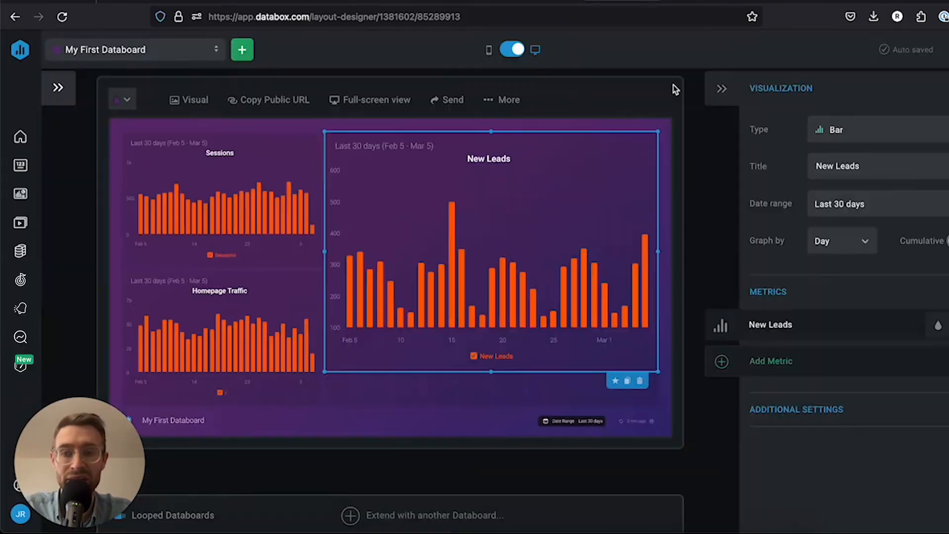